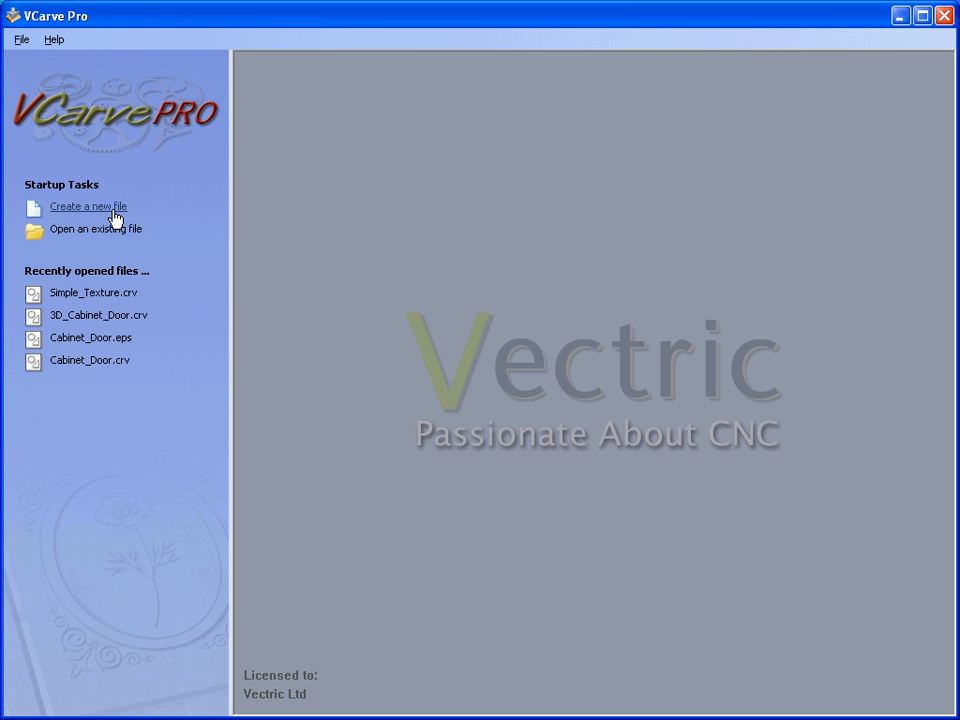
Create a new job with material 20 wide, 24 high and 1.0 inch thick.
click(88, 206)
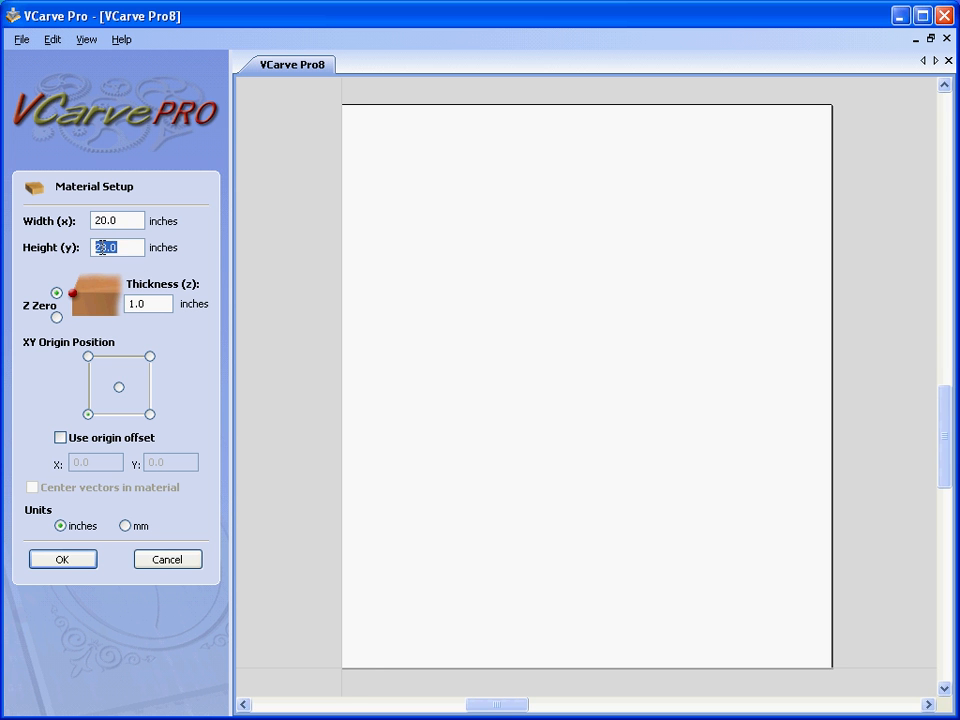
text(24)
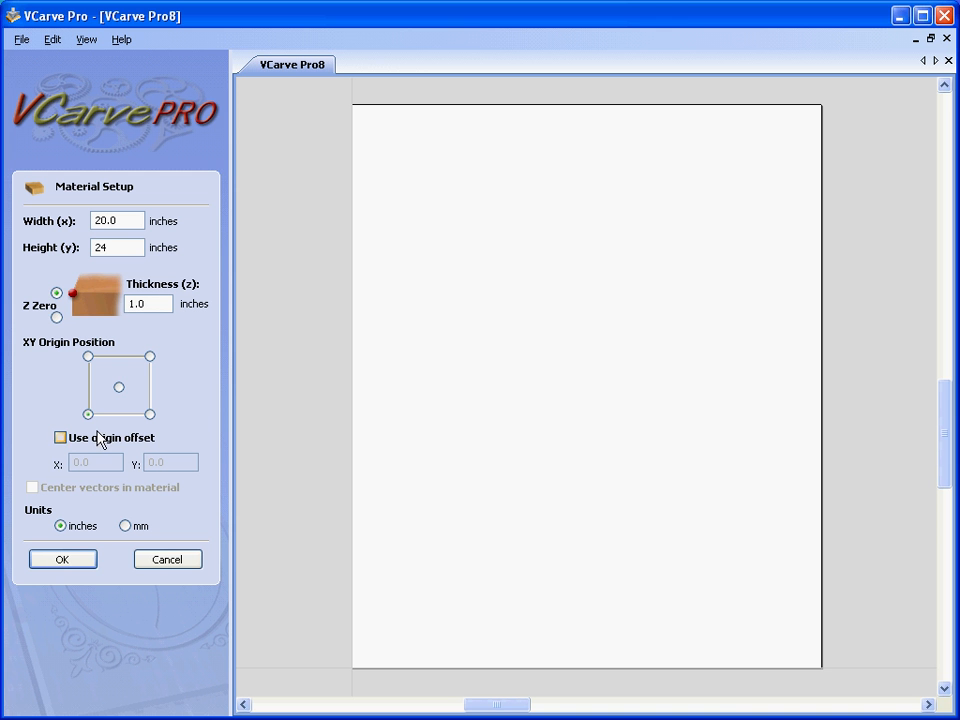
click(62, 558)
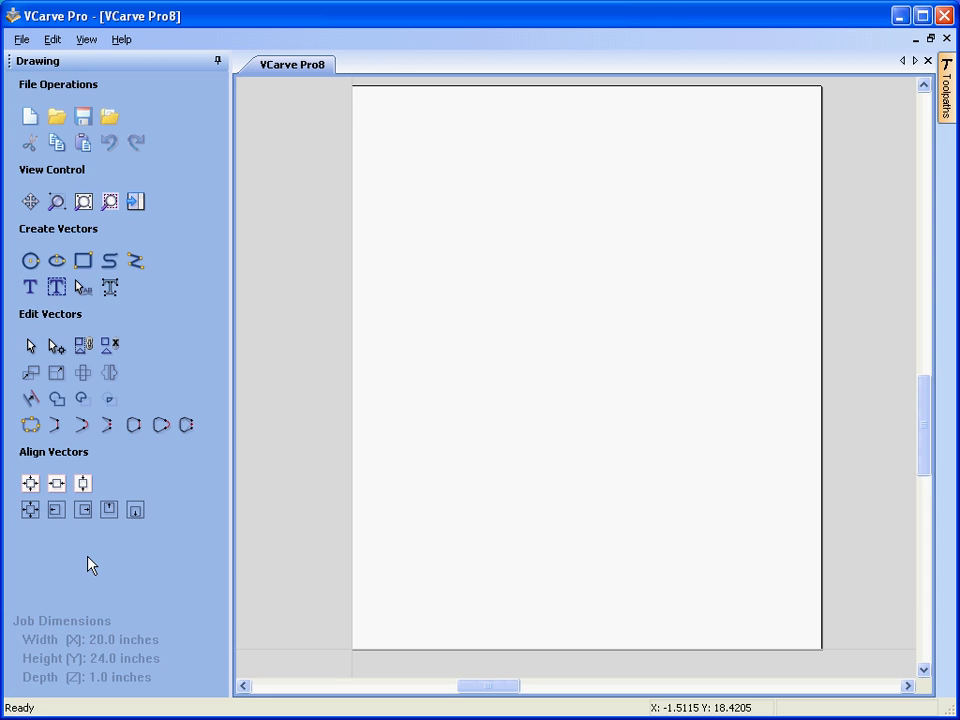
mouse_move(836, 248)
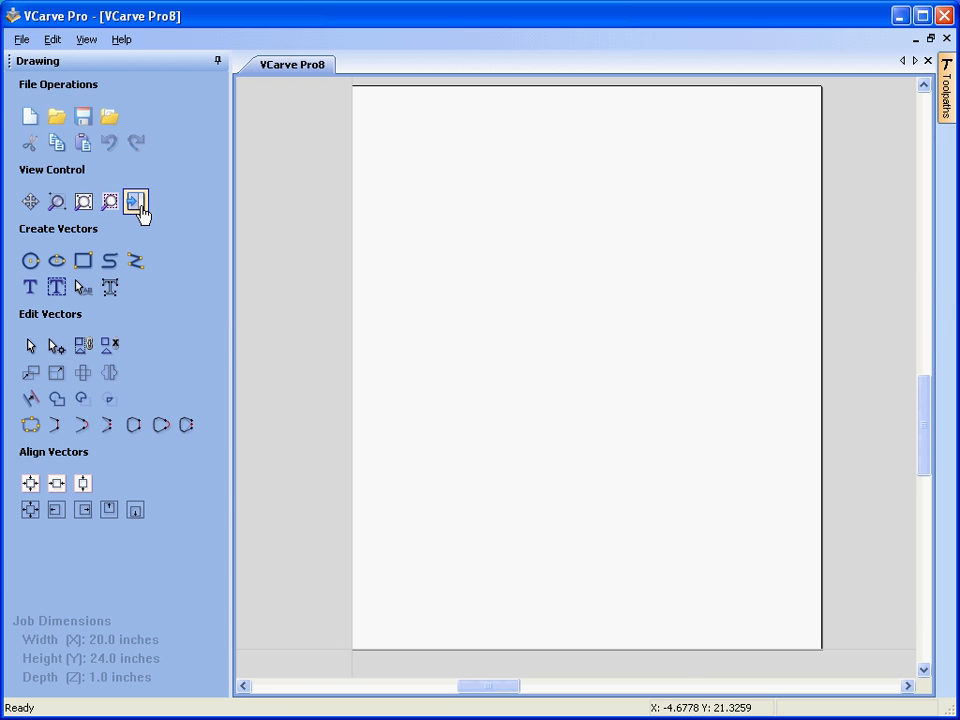
Switch to Toolpaths and confirm Material Setup with 0.125 inch rapid clearance gap.
click(944, 90)
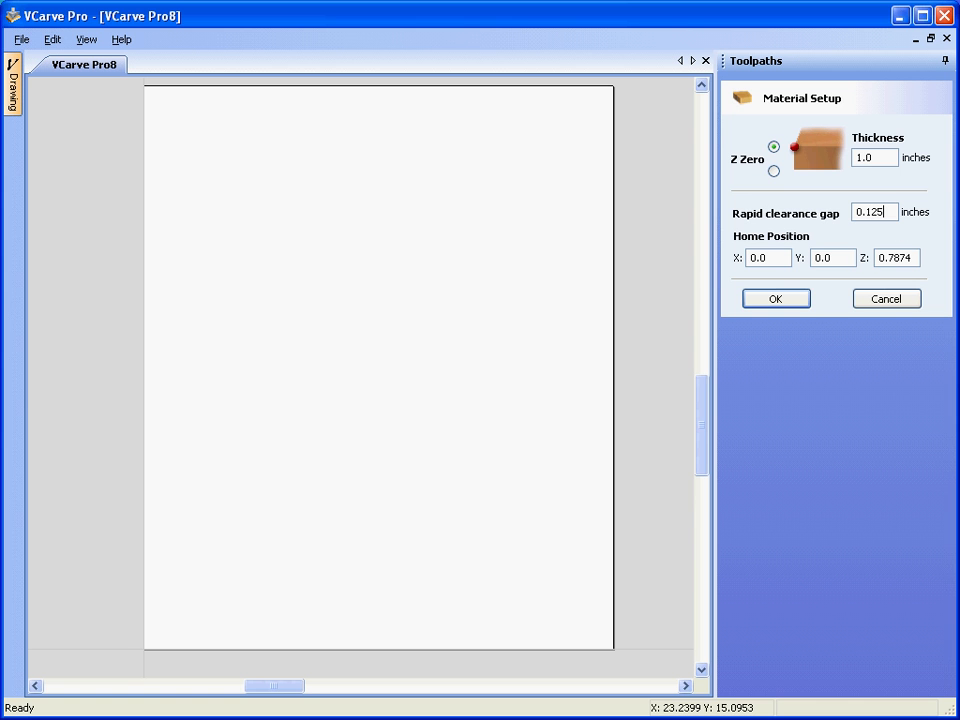
click(776, 298)
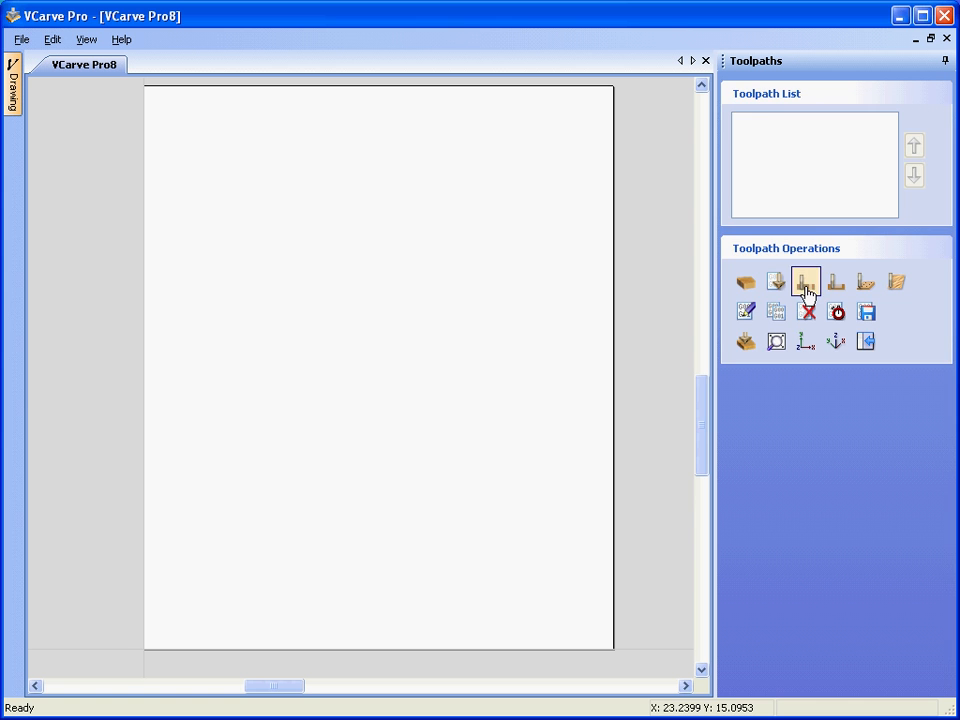
mouse_move(896, 284)
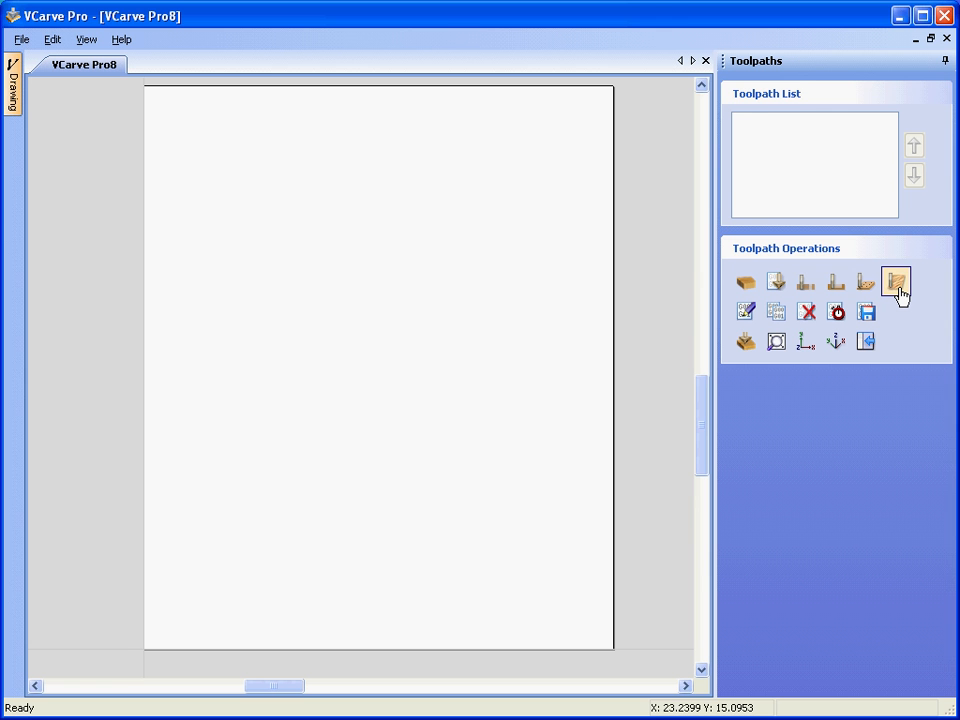
Start a Texture Toolpath and pick the 2 inch Ball Nose from the Tool Database.
click(896, 280)
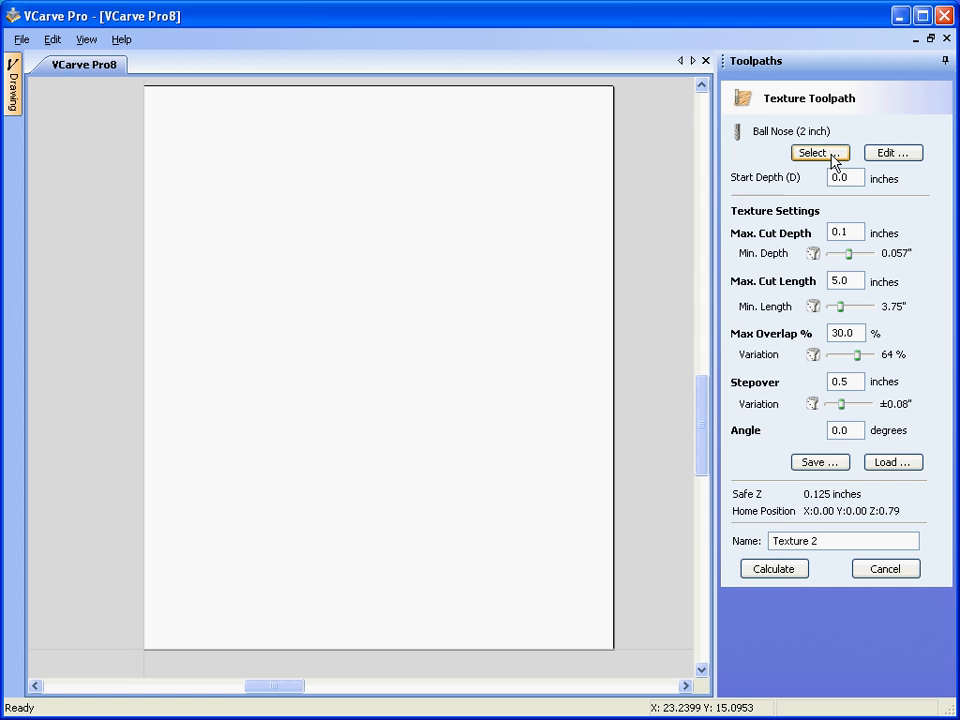
click(812, 152)
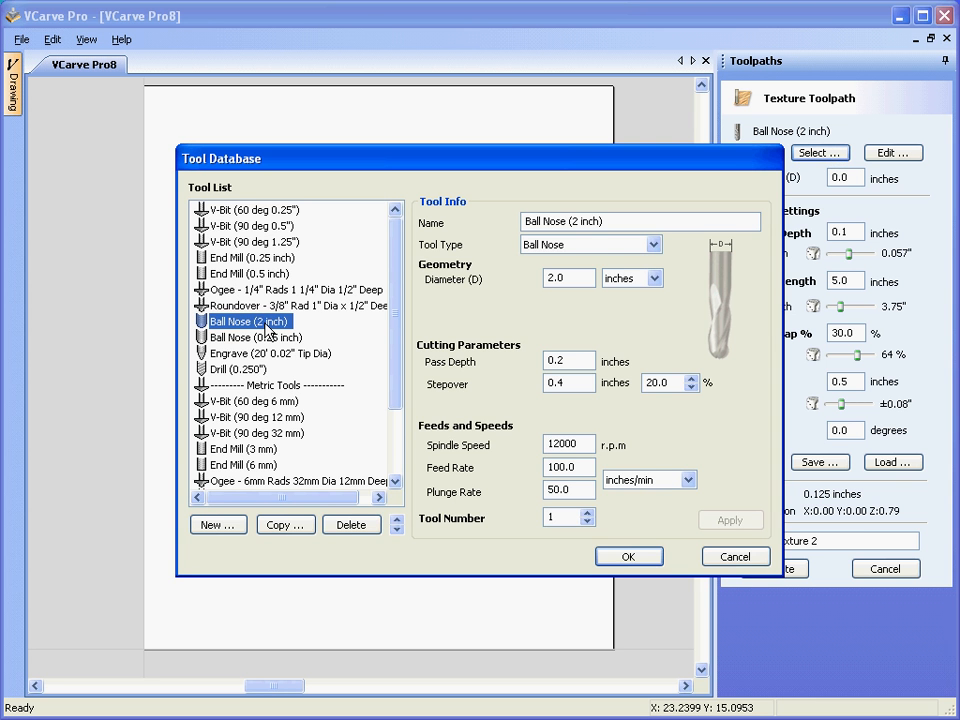
click(628, 556)
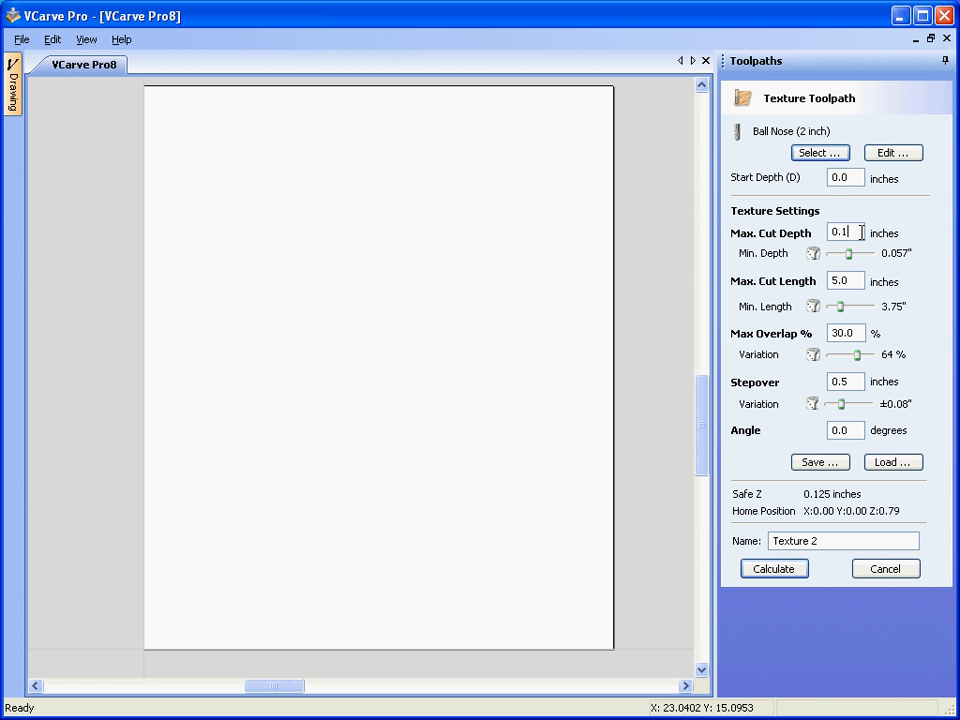
mouse_move(860, 260)
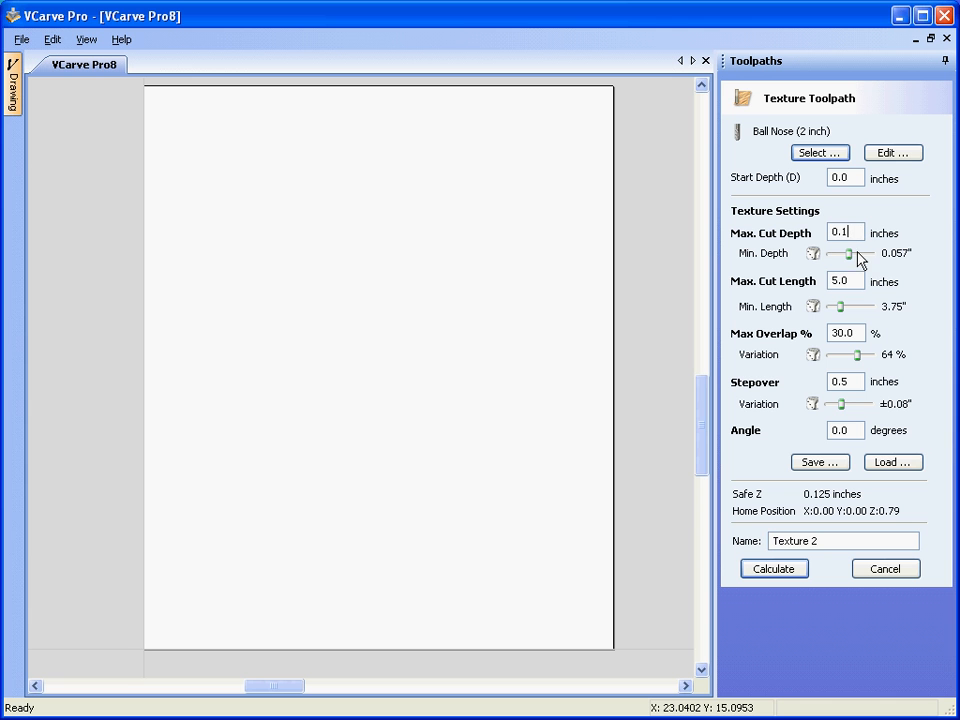
mouse_move(764, 256)
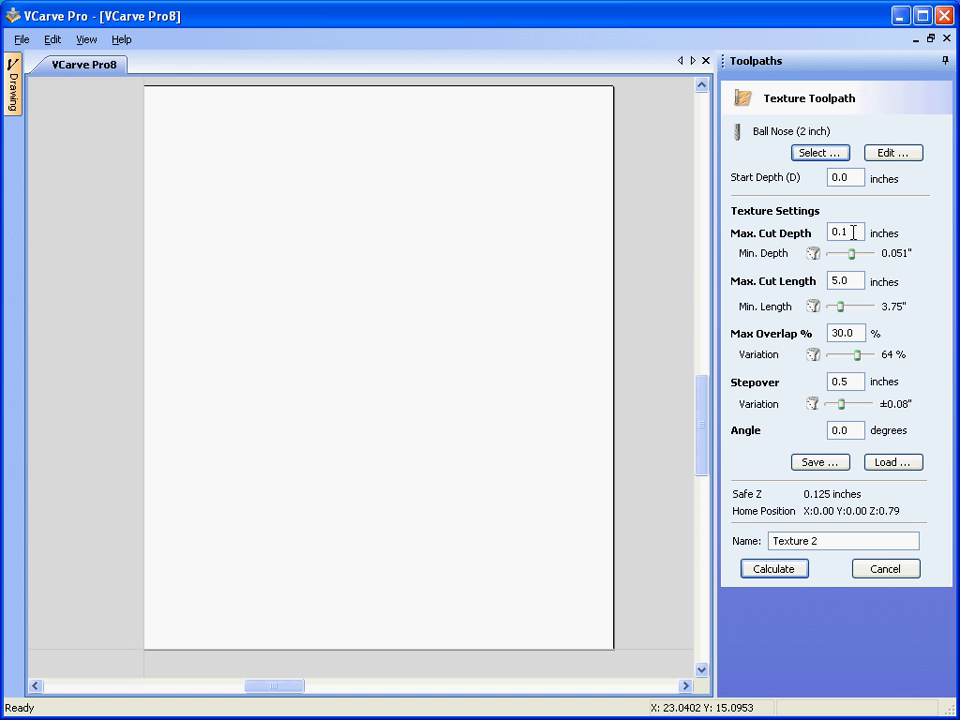
Set minimum cut depth to about 0.035 inch and minimum cut length to about 2.94 inches.
drag(838, 252, 844, 252)
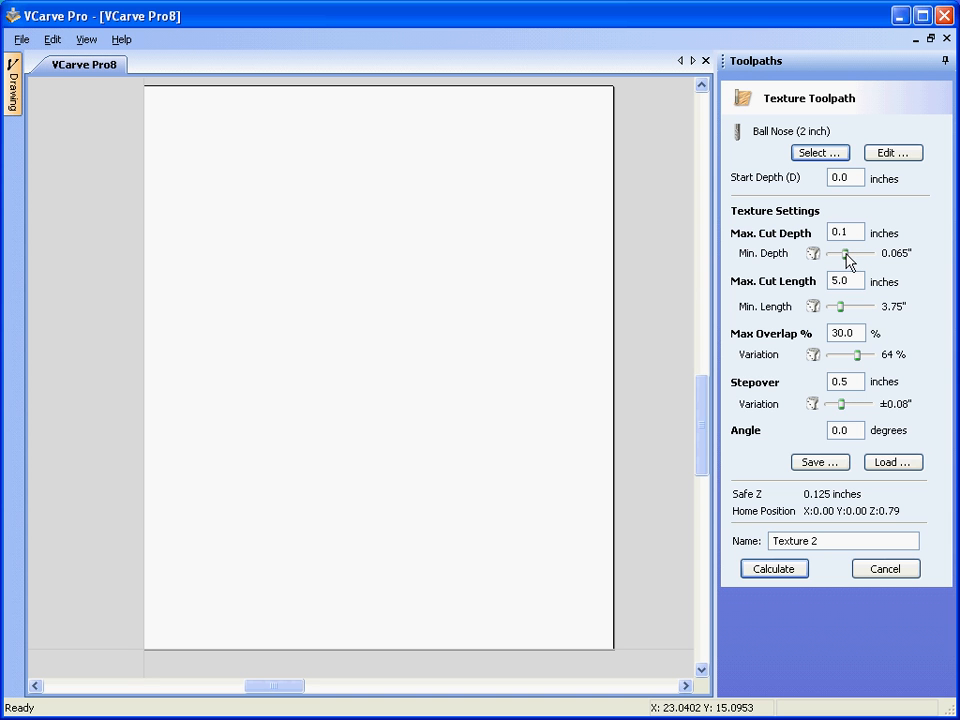
drag(848, 252, 858, 252)
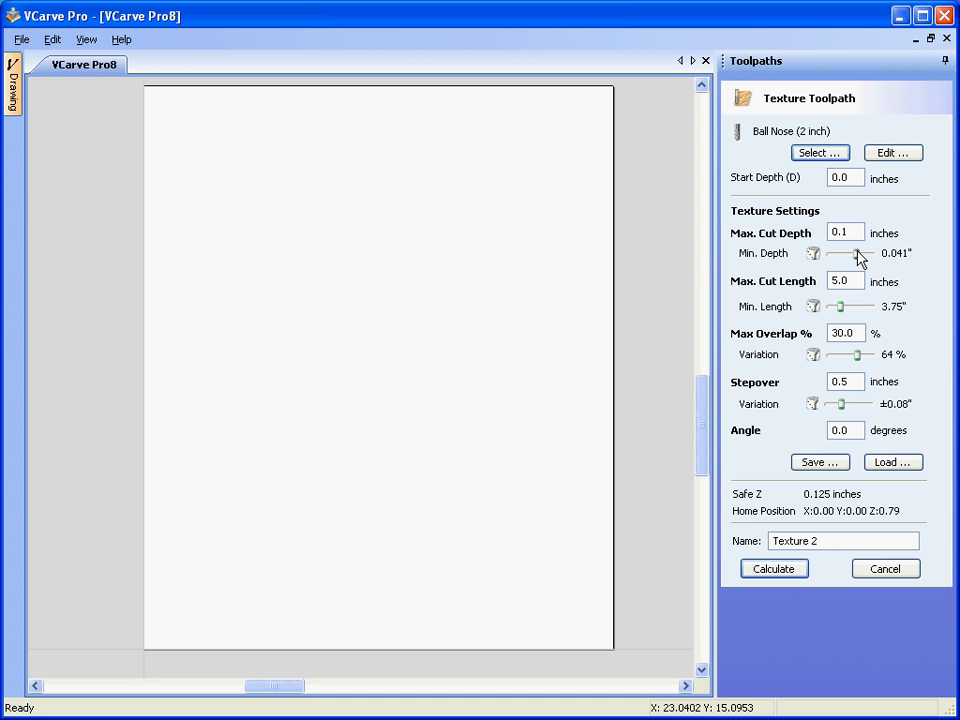
drag(858, 252, 840, 252)
text(6)
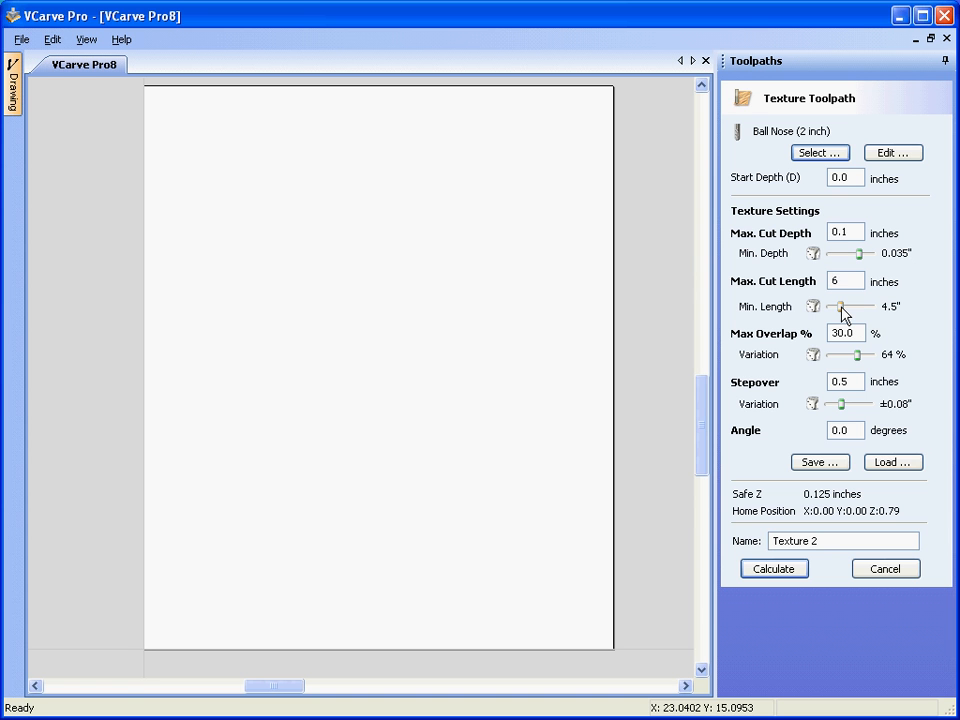
drag(844, 308, 836, 308)
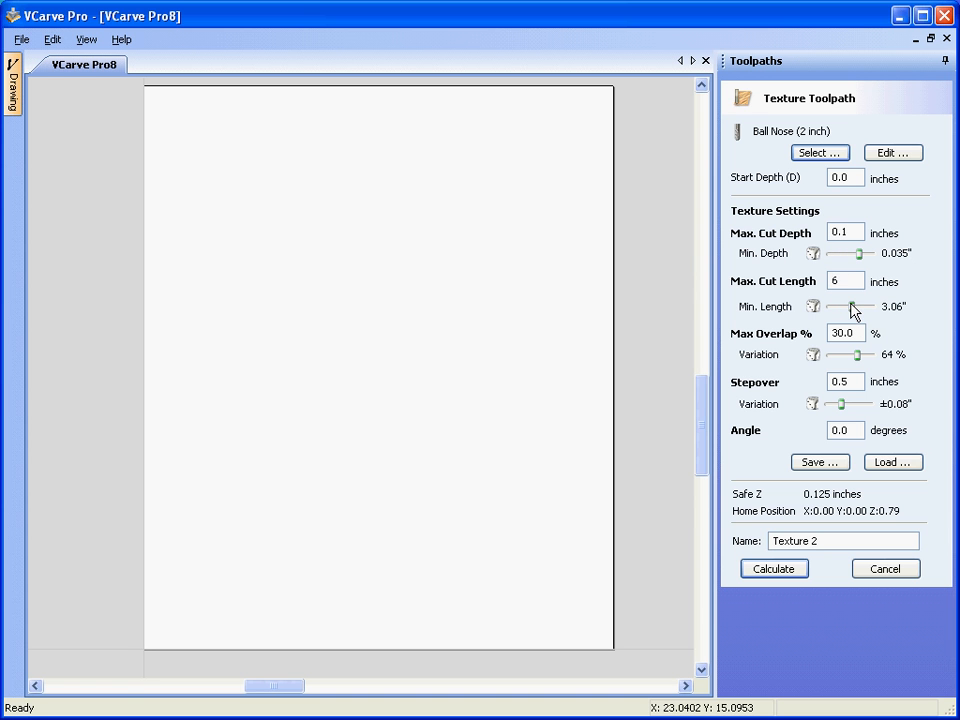
drag(860, 306, 844, 306)
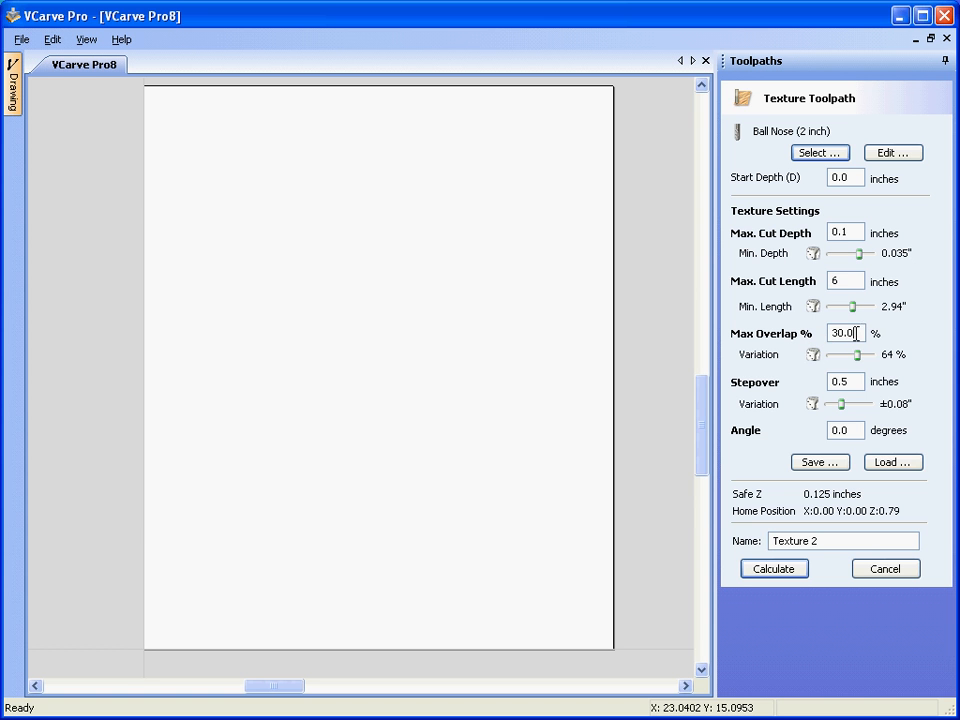
mouse_move(862, 362)
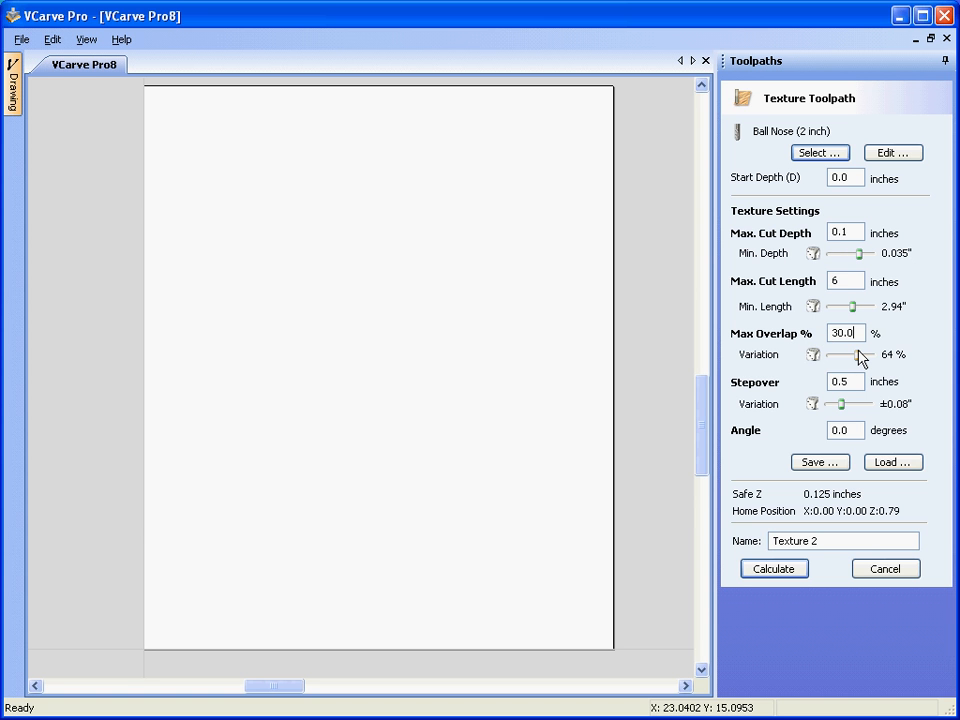
mouse_move(878, 362)
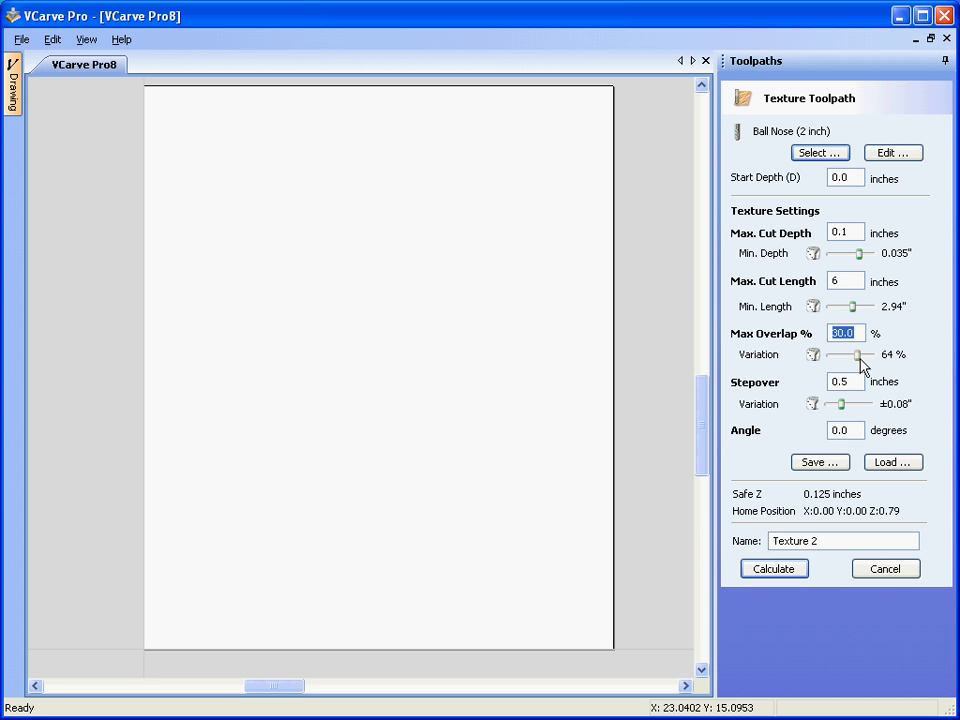
Lower overlap variation to 49 percent, widen stepover variation, and calculate the texture toolpath.
drag(858, 354, 844, 354)
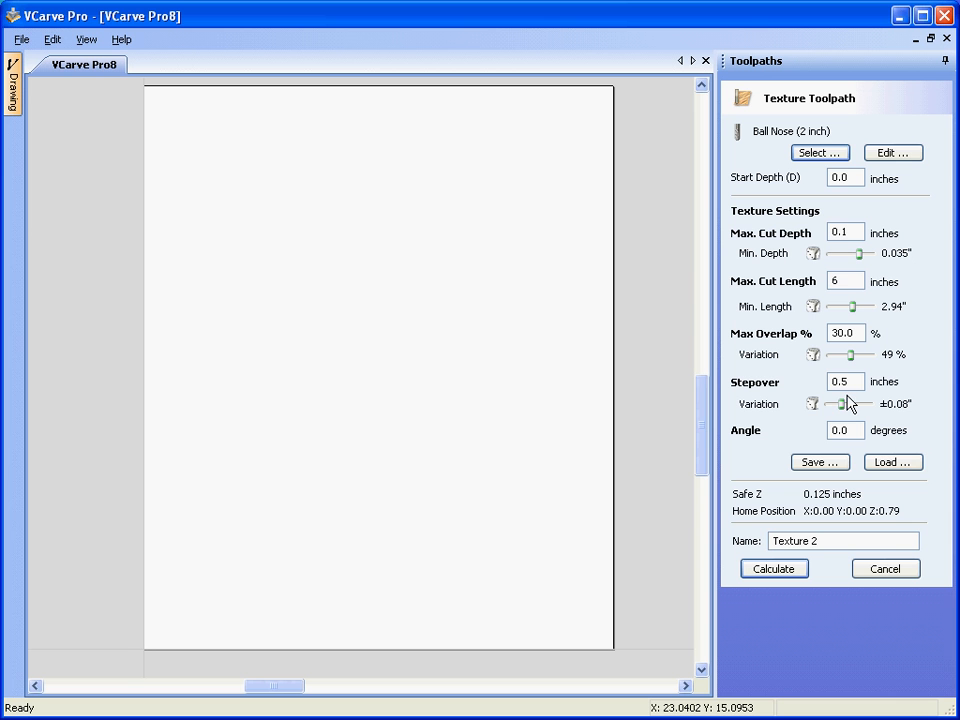
mouse_move(866, 388)
text(0.6)
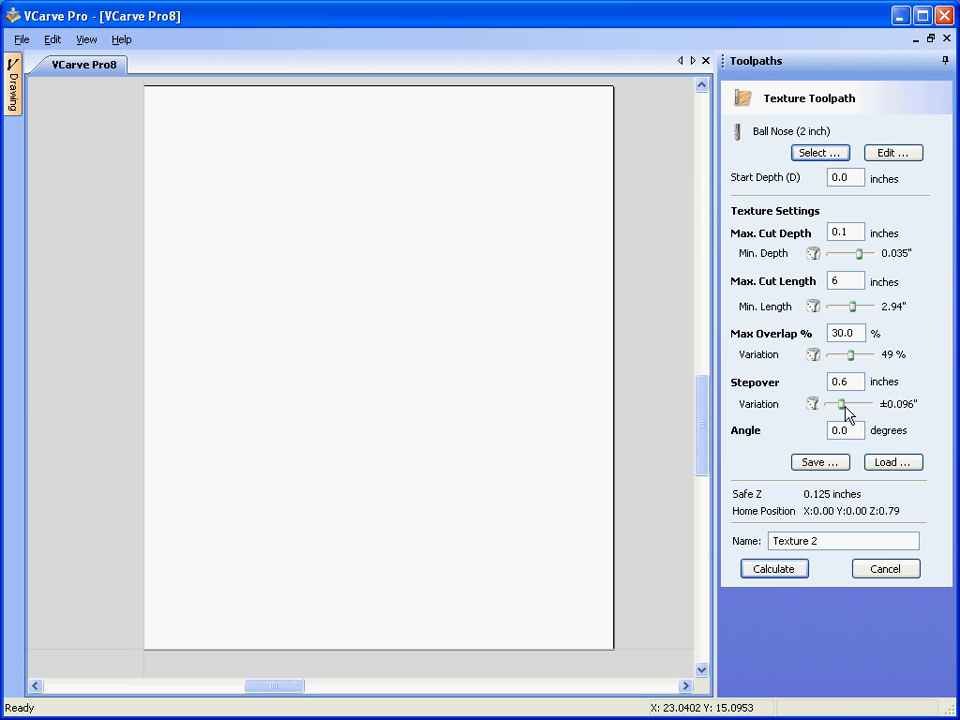
drag(840, 404, 848, 404)
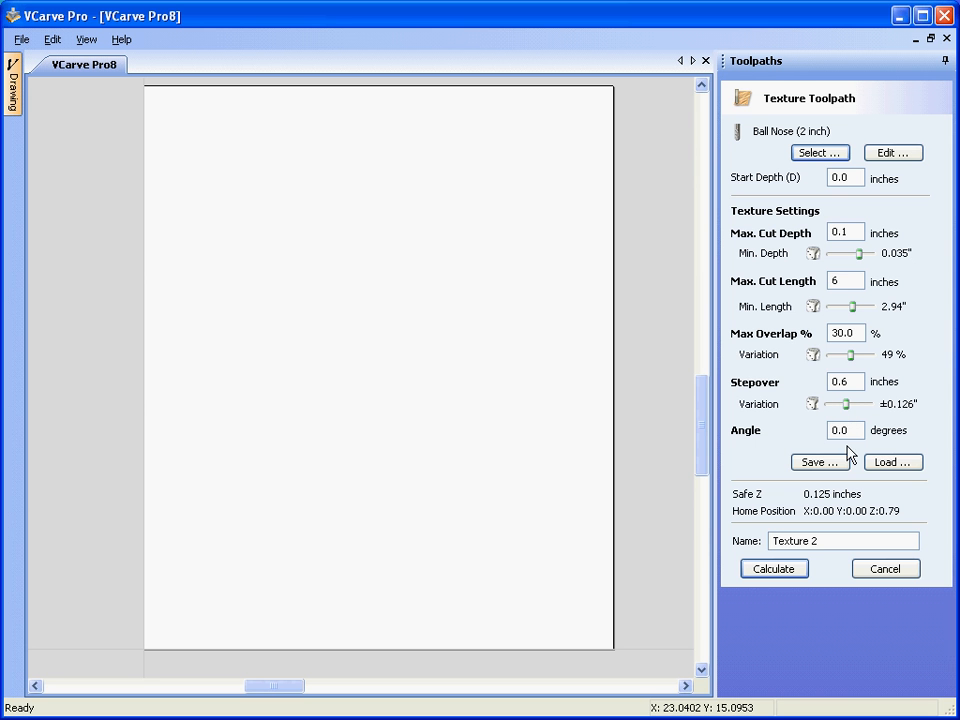
click(772, 568)
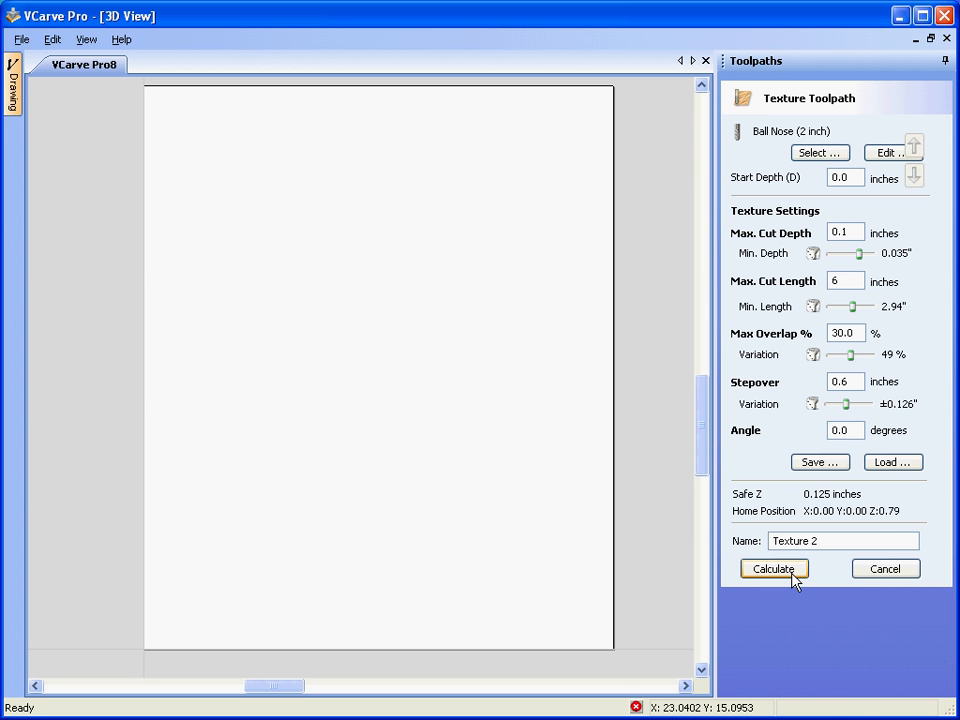
Simulate Texture 2 in pine with animated preview on, then again with animation off.
click(772, 568)
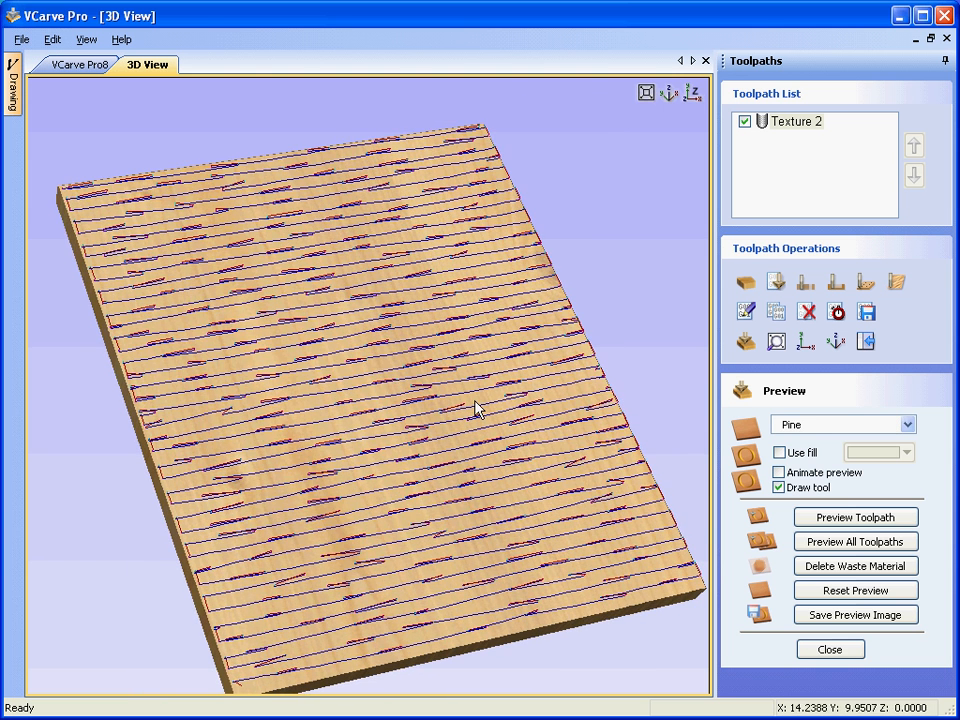
click(780, 472)
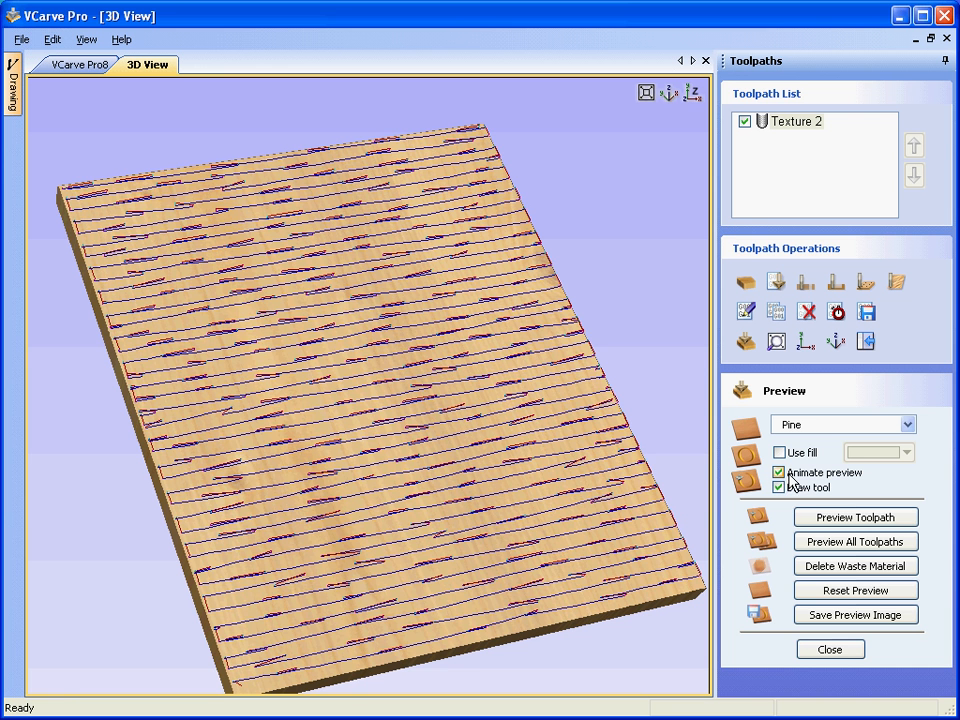
click(856, 516)
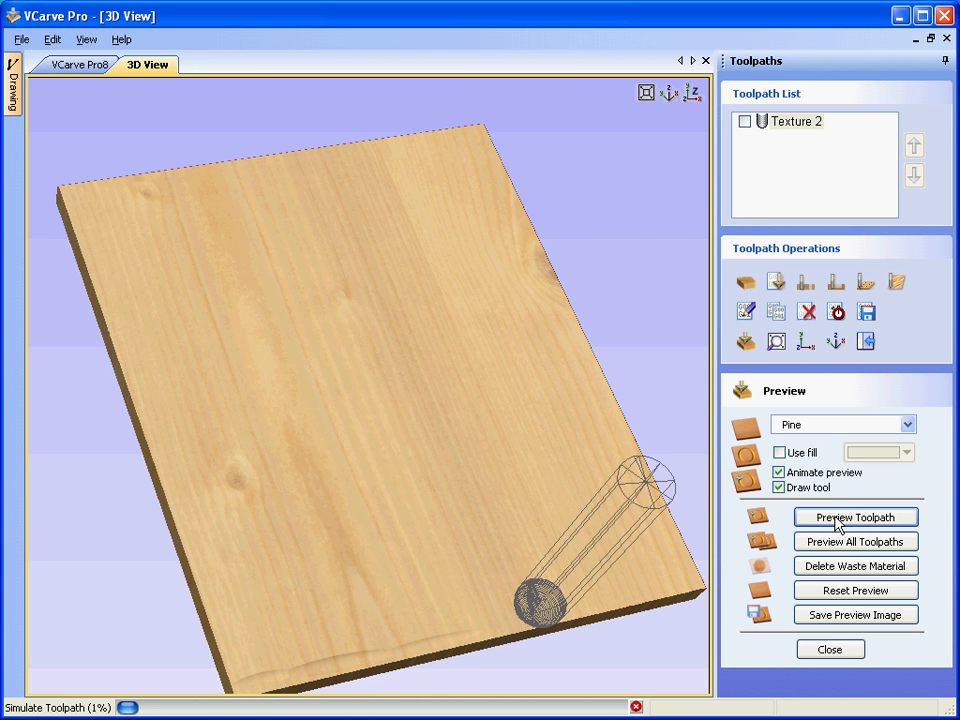
click(856, 516)
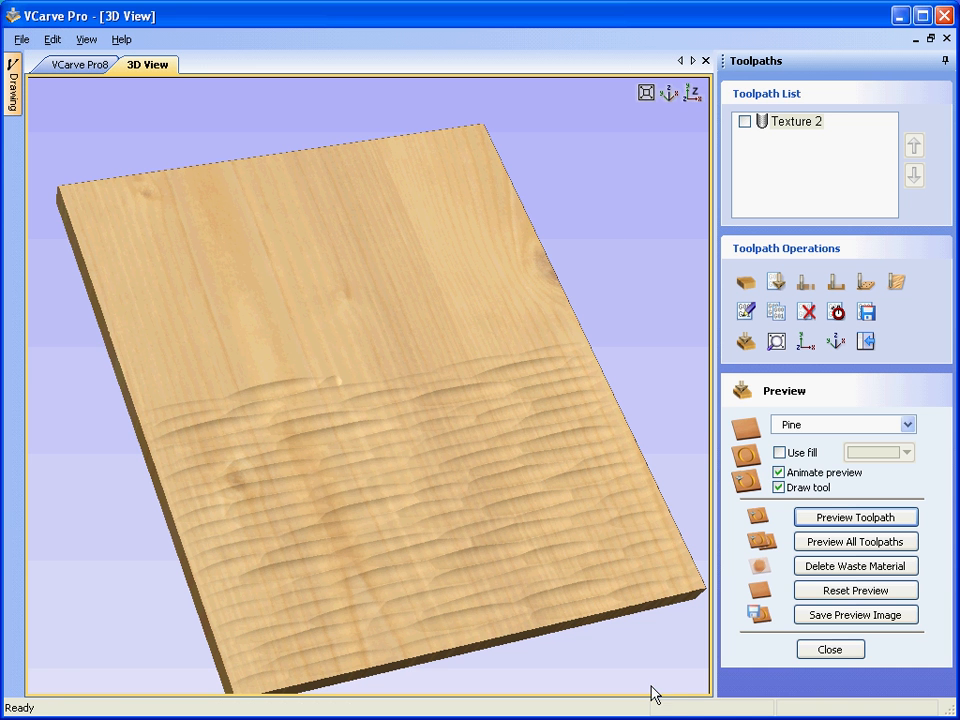
click(780, 472)
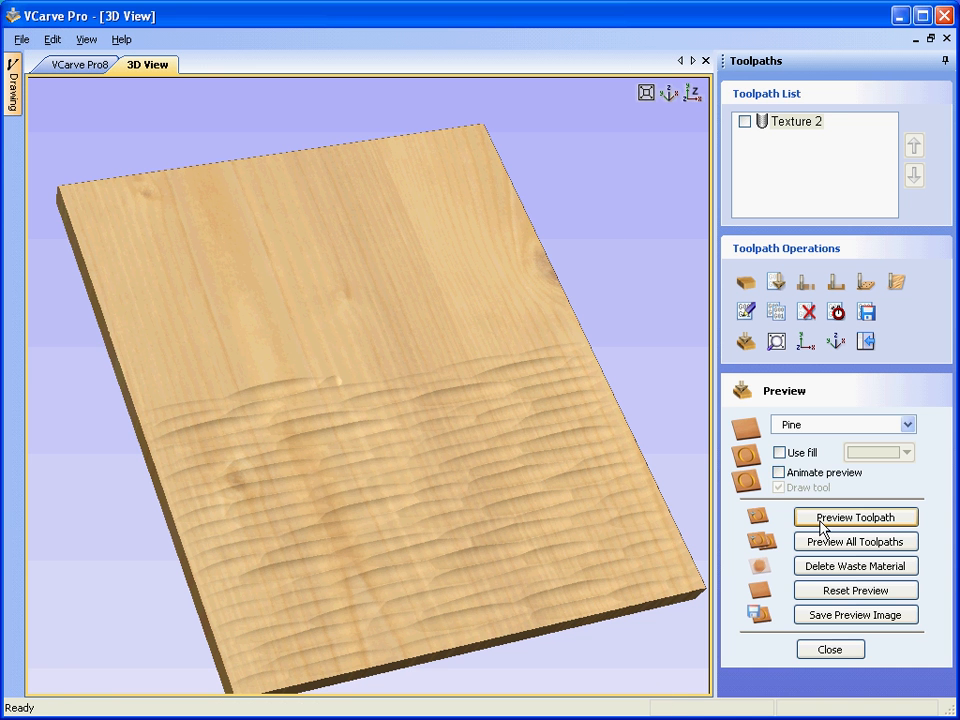
click(856, 516)
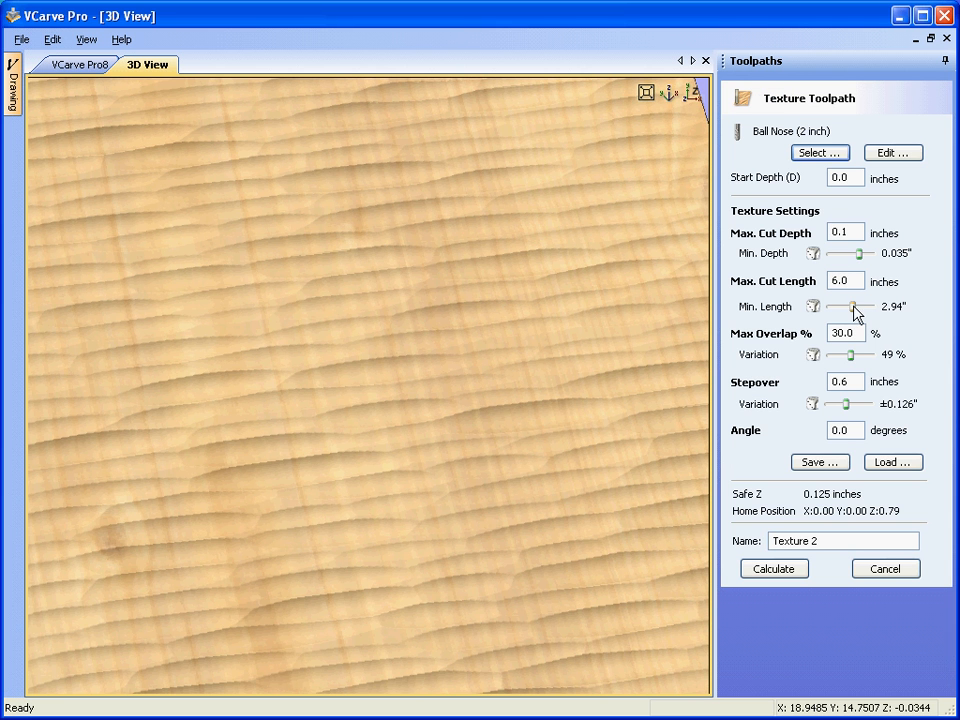
Drag the cut length, stepover and overlap variations to zero and recalculate Texture 2.
drag(856, 306, 830, 306)
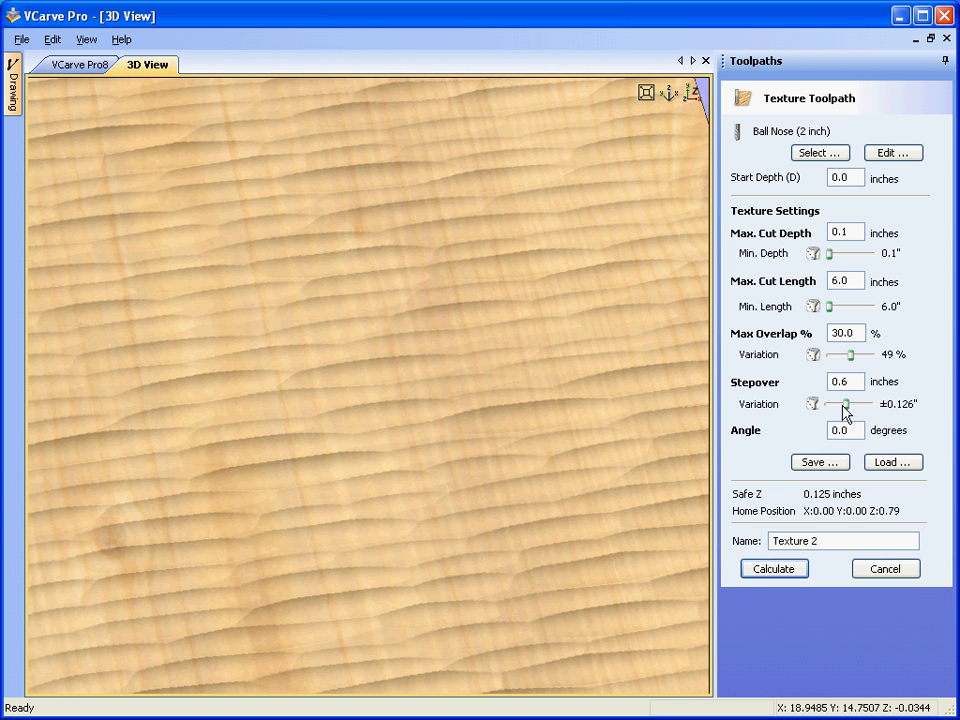
drag(850, 404, 828, 404)
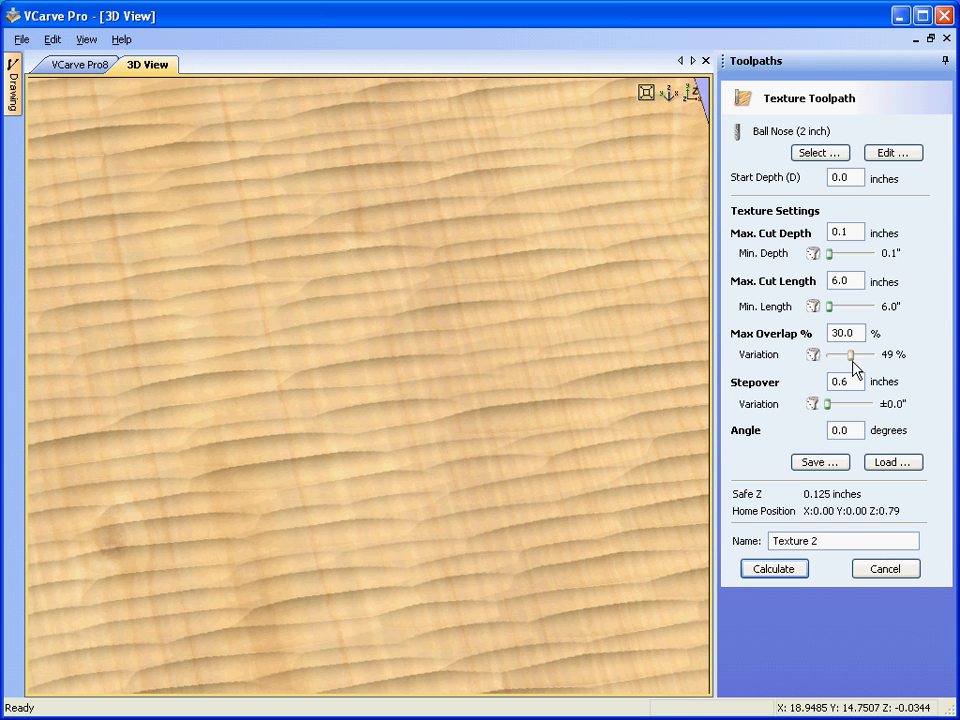
drag(850, 354, 812, 354)
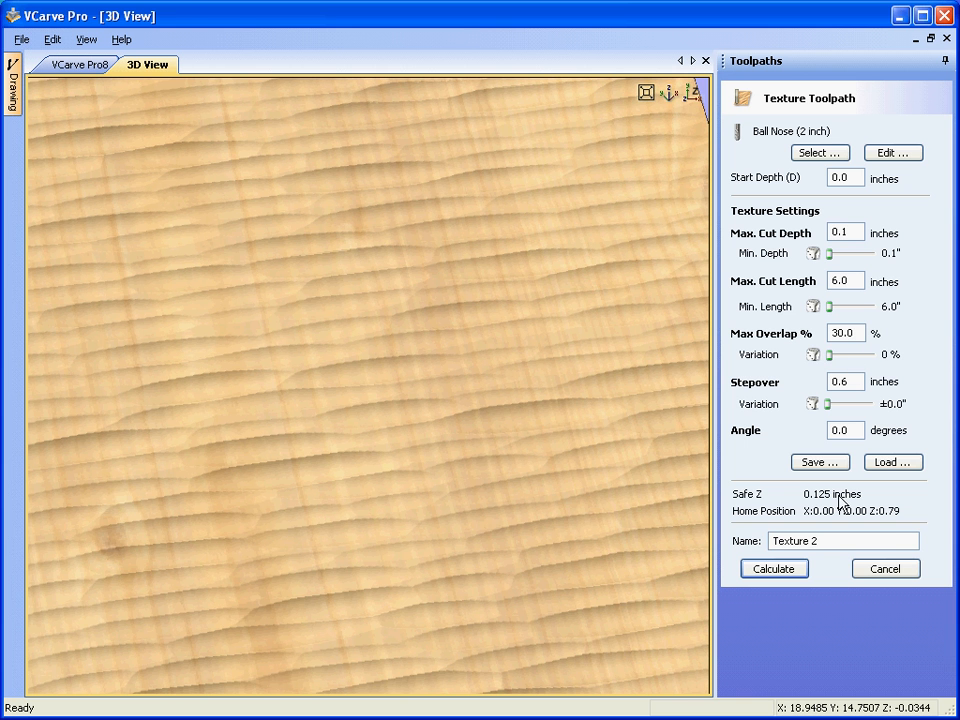
click(772, 568)
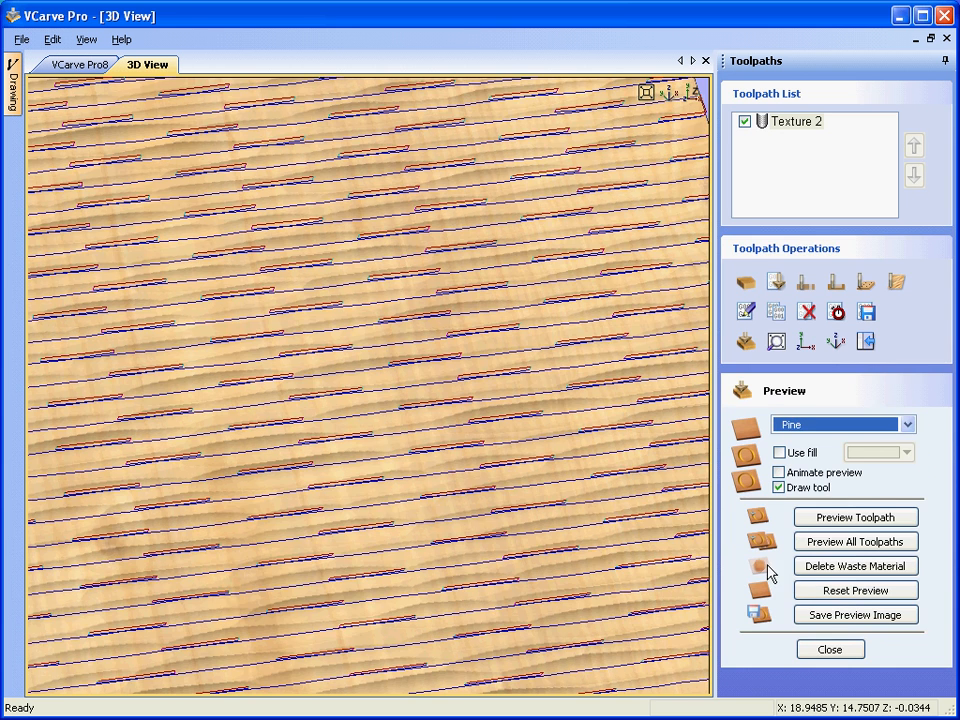
Preview Texture 2 cutting the whole pine block and rotate the view to look down on it.
click(856, 566)
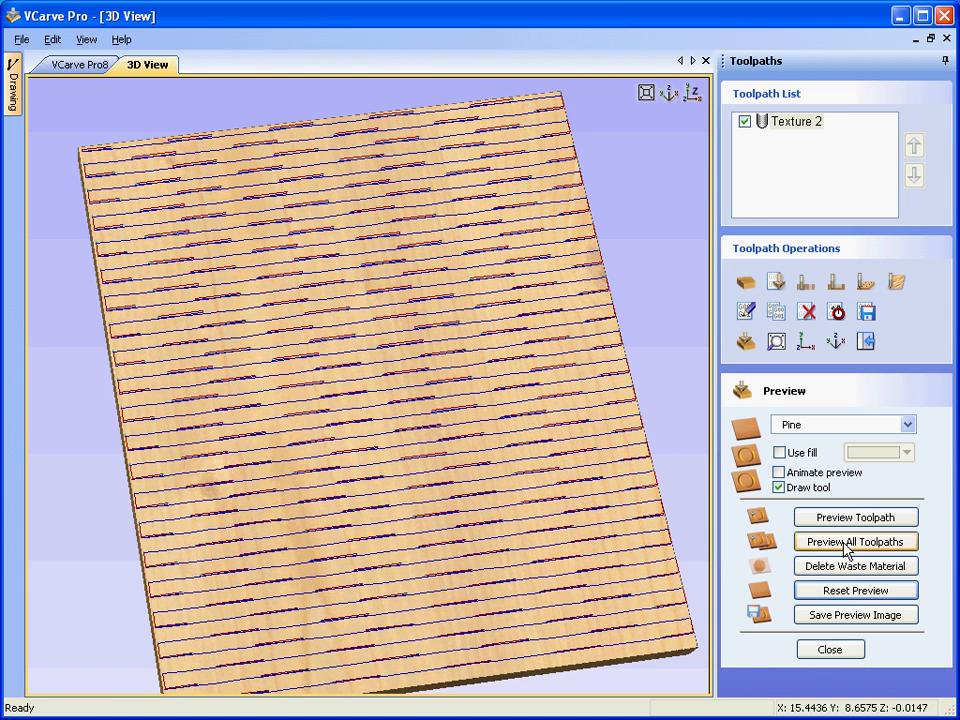
click(856, 516)
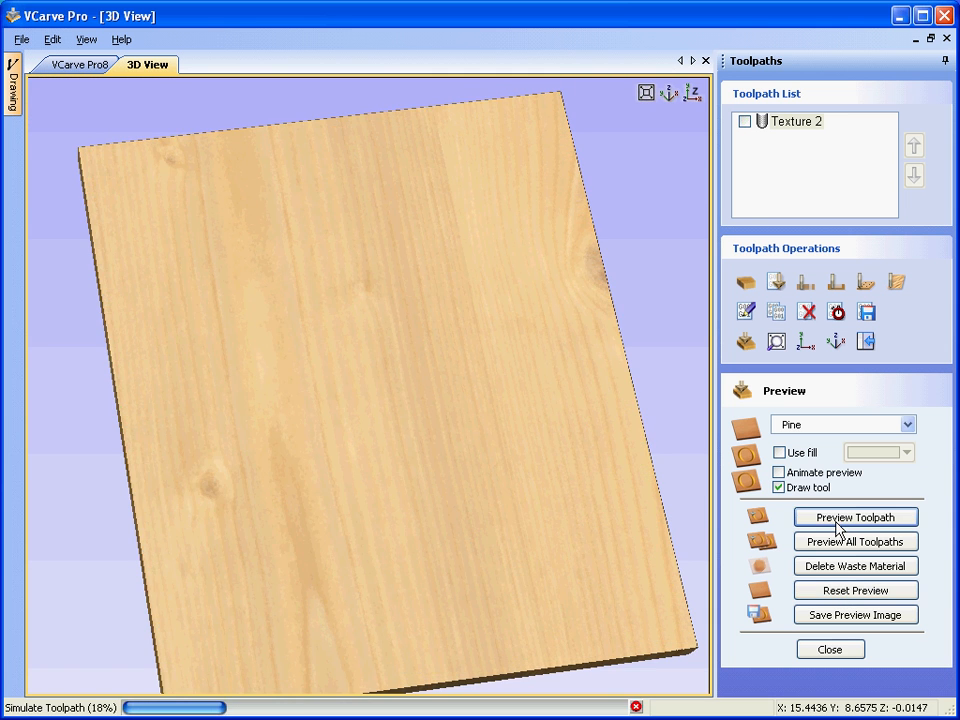
click(856, 516)
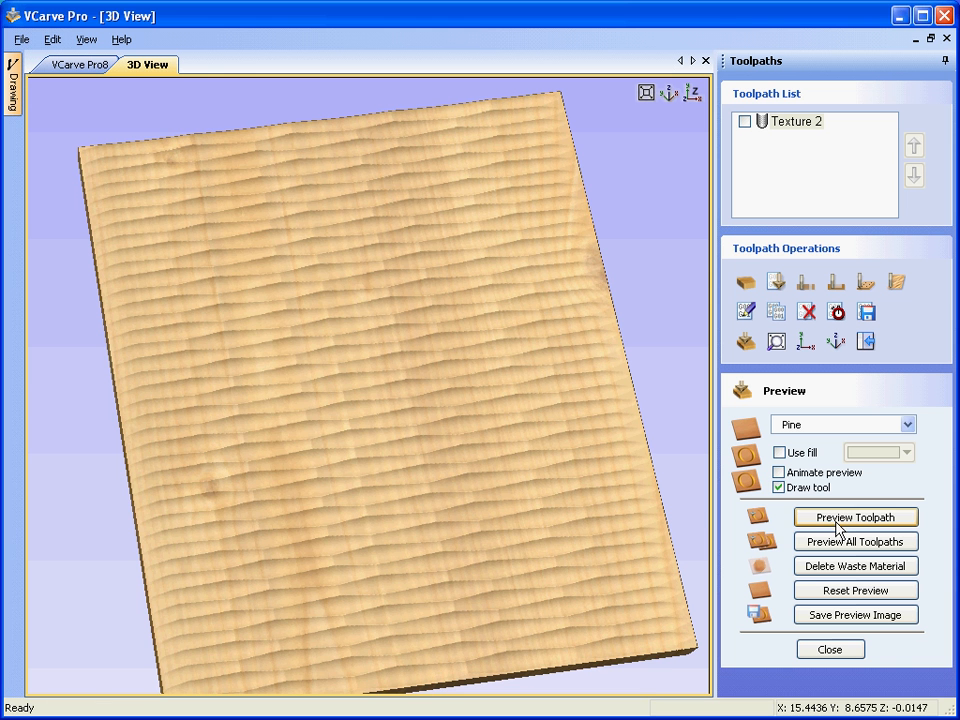
mouse_move(530, 422)
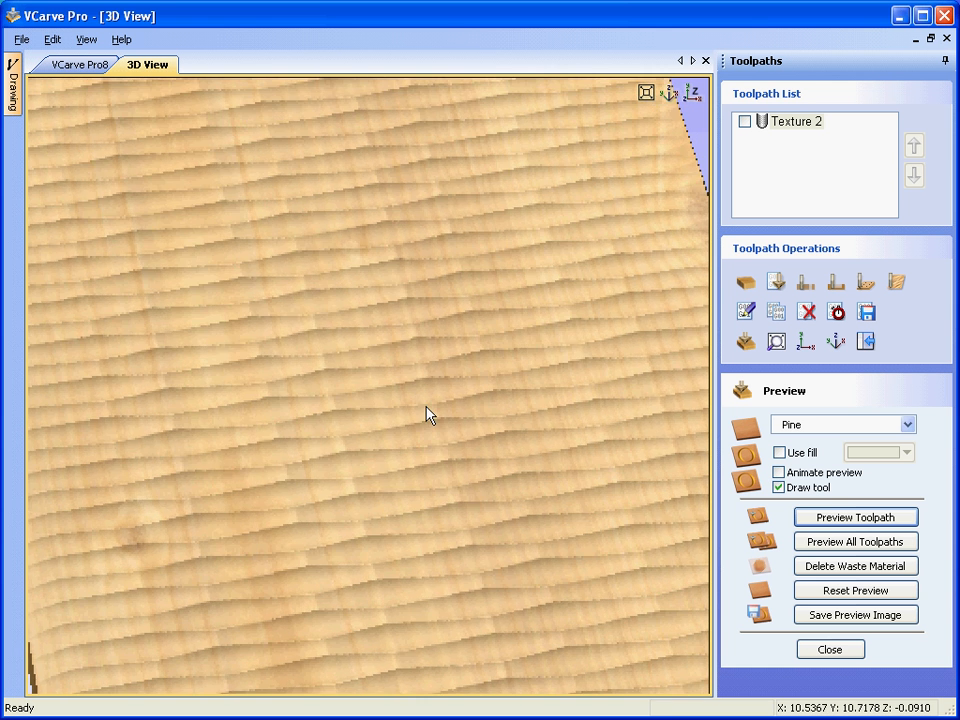
drag(424, 414, 500, 476)
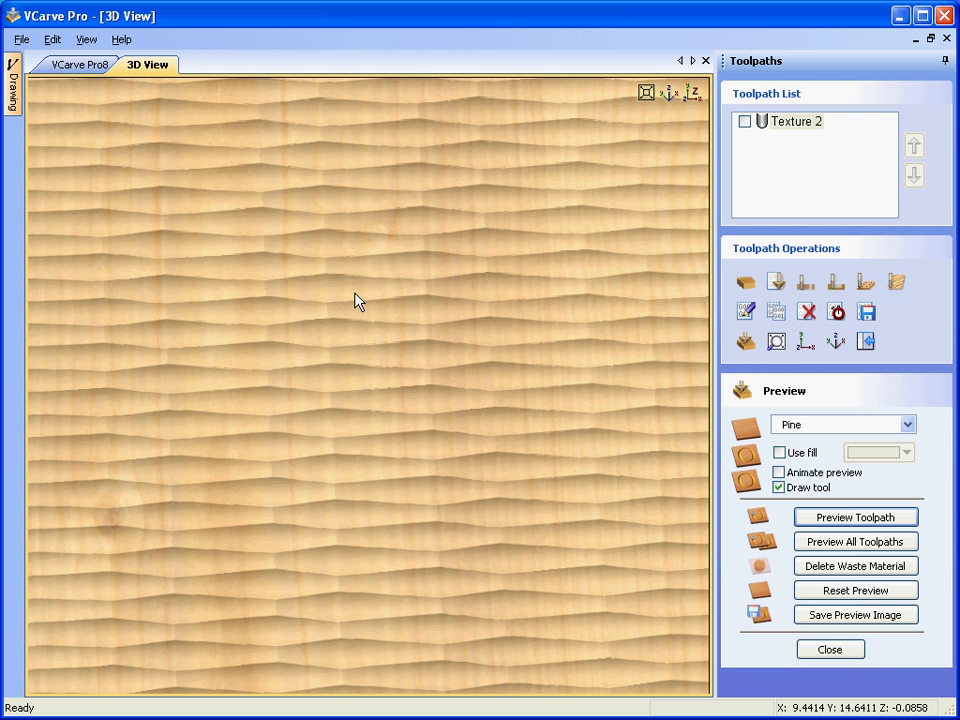
click(20, 40)
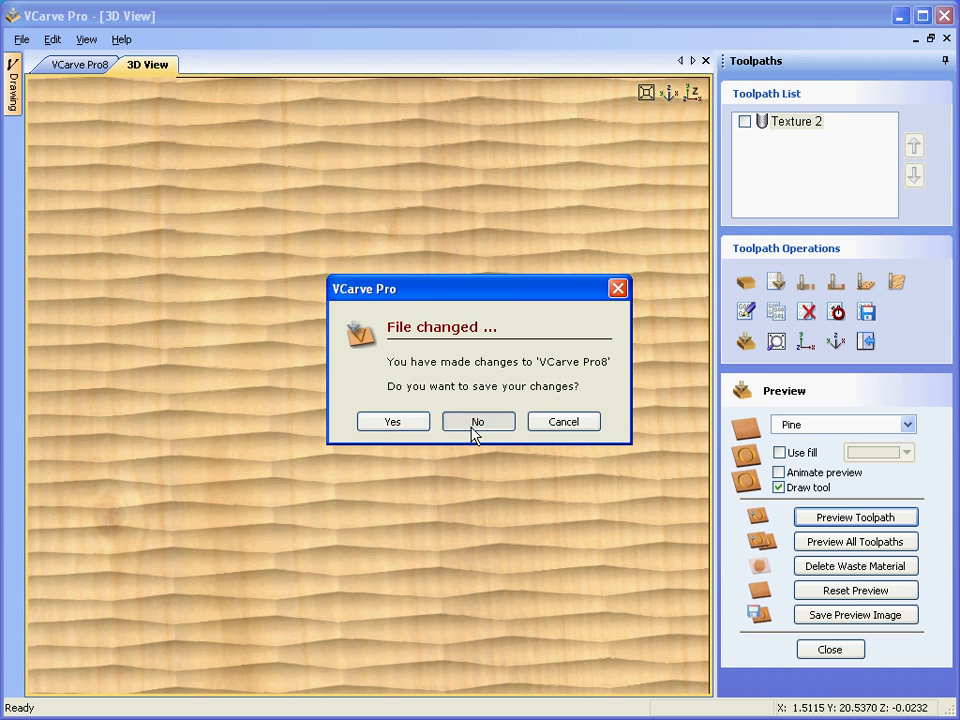
Discard changes to the previous job and open Simple_Texture.crv from recently opened files.
click(476, 420)
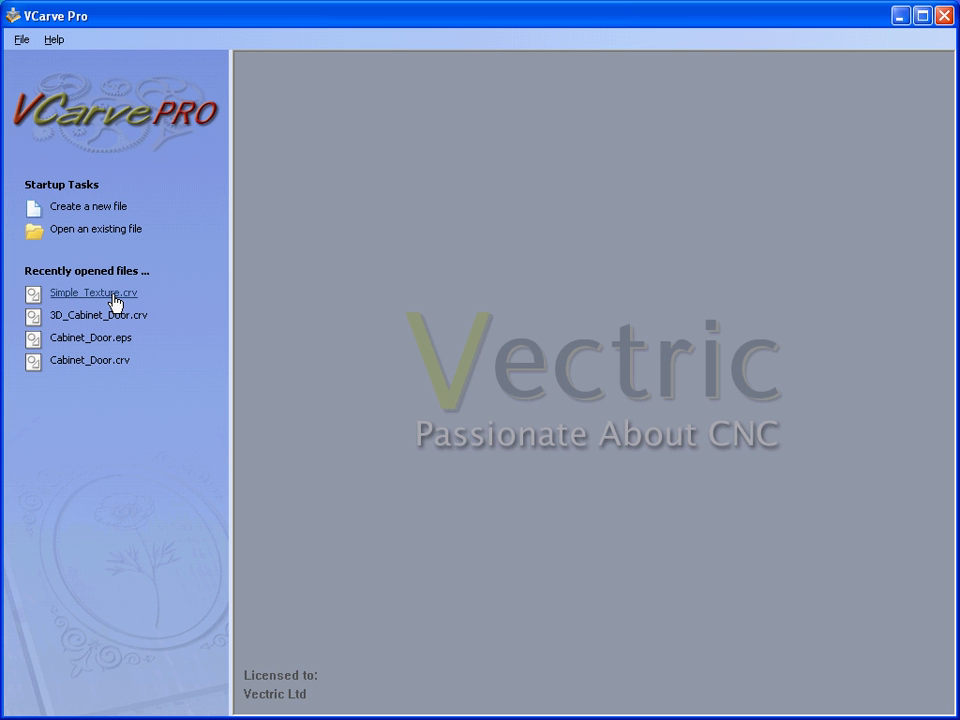
click(92, 292)
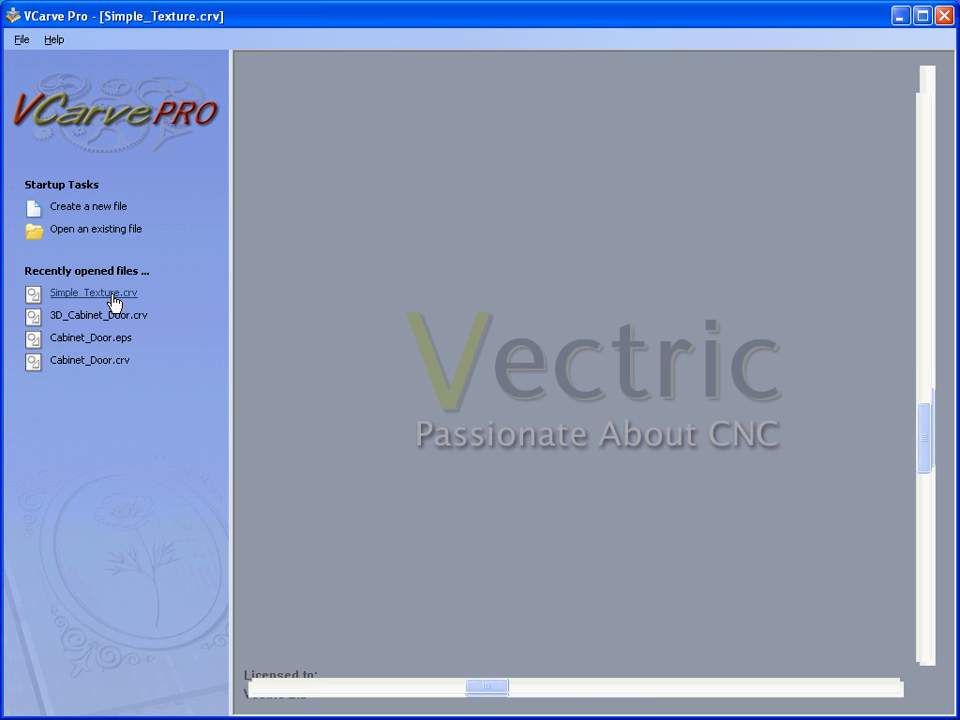
click(92, 292)
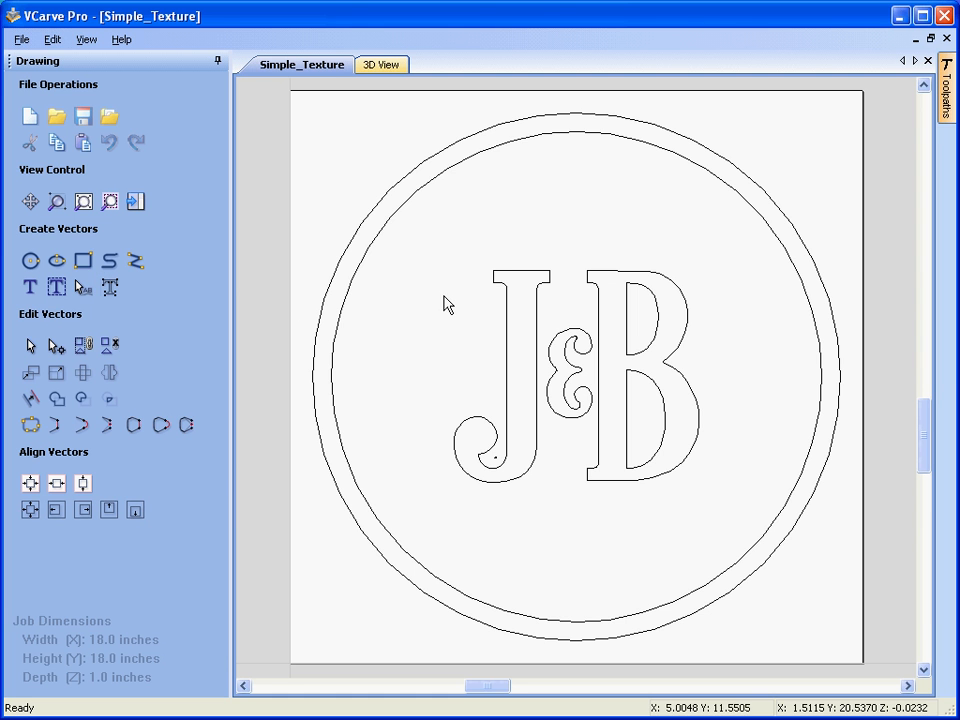
mouse_move(418, 204)
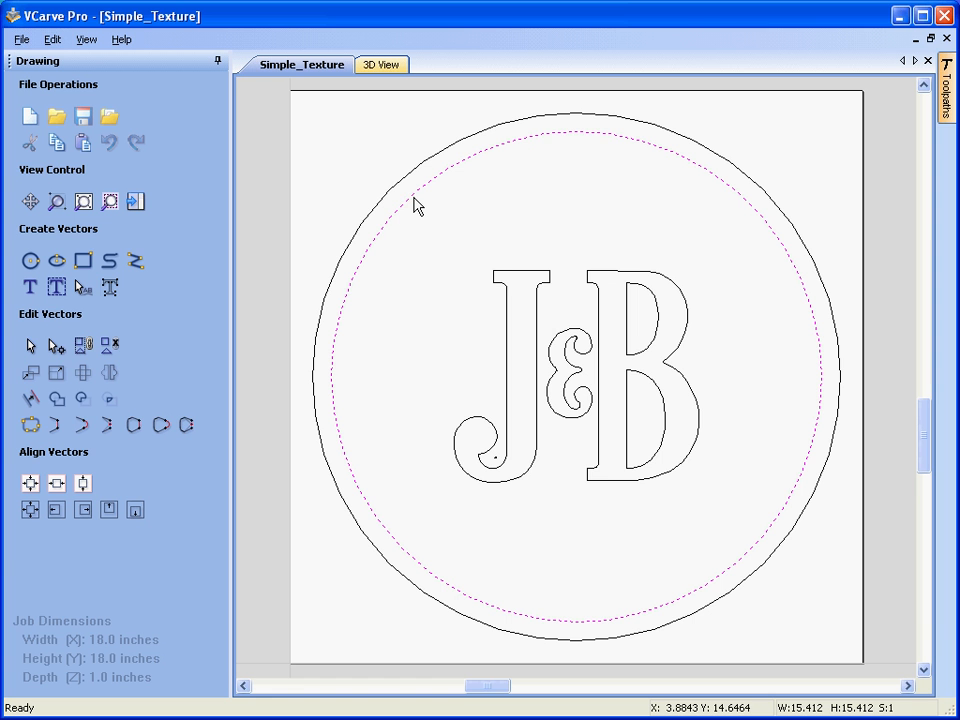
mouse_move(518, 278)
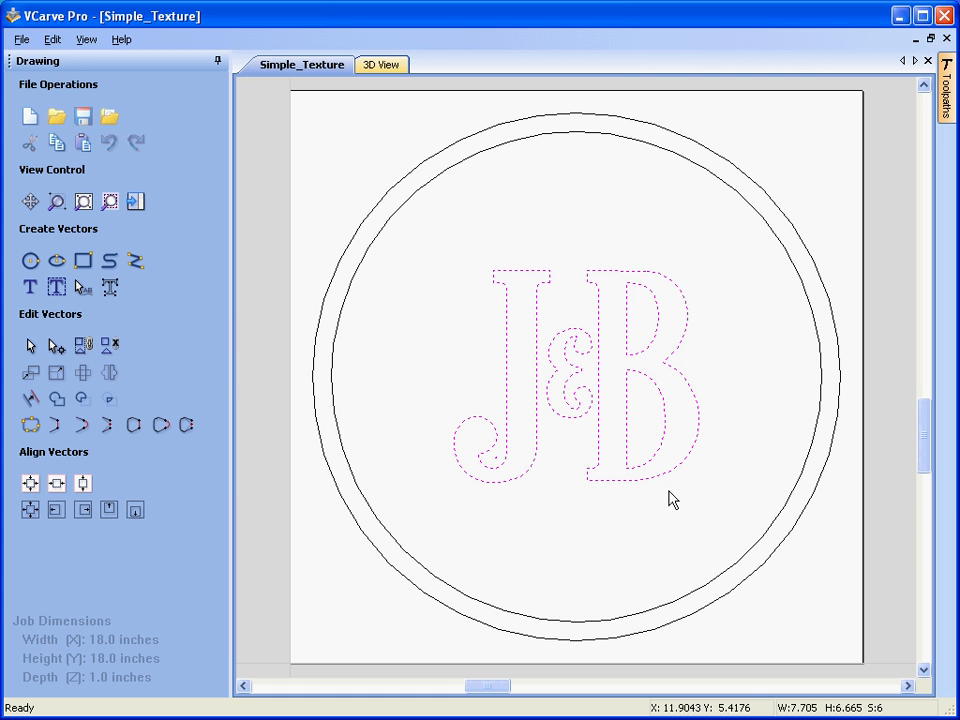
mouse_move(456, 176)
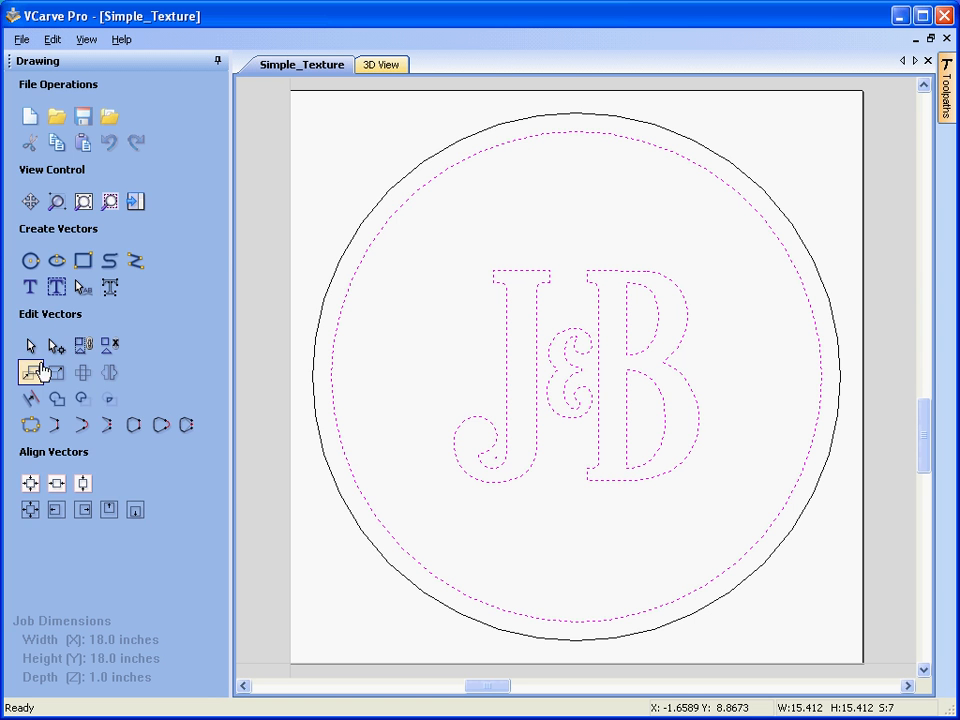
Offset the selected vectors 0.25 inch inwards and select the new offset circle.
click(30, 372)
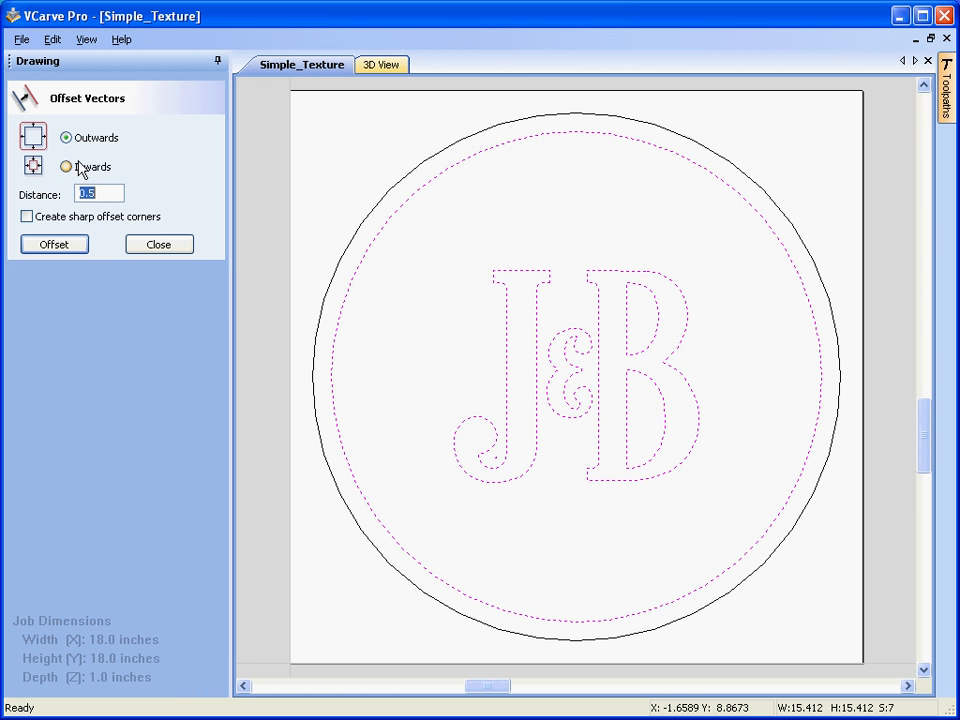
click(66, 166)
text(0.25)
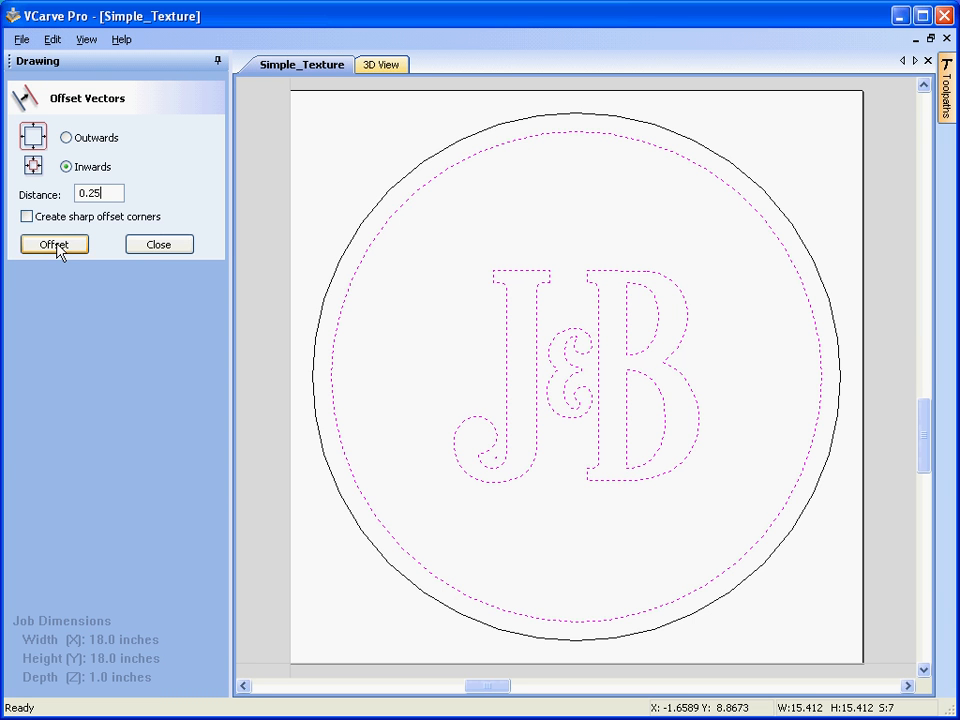
click(52, 244)
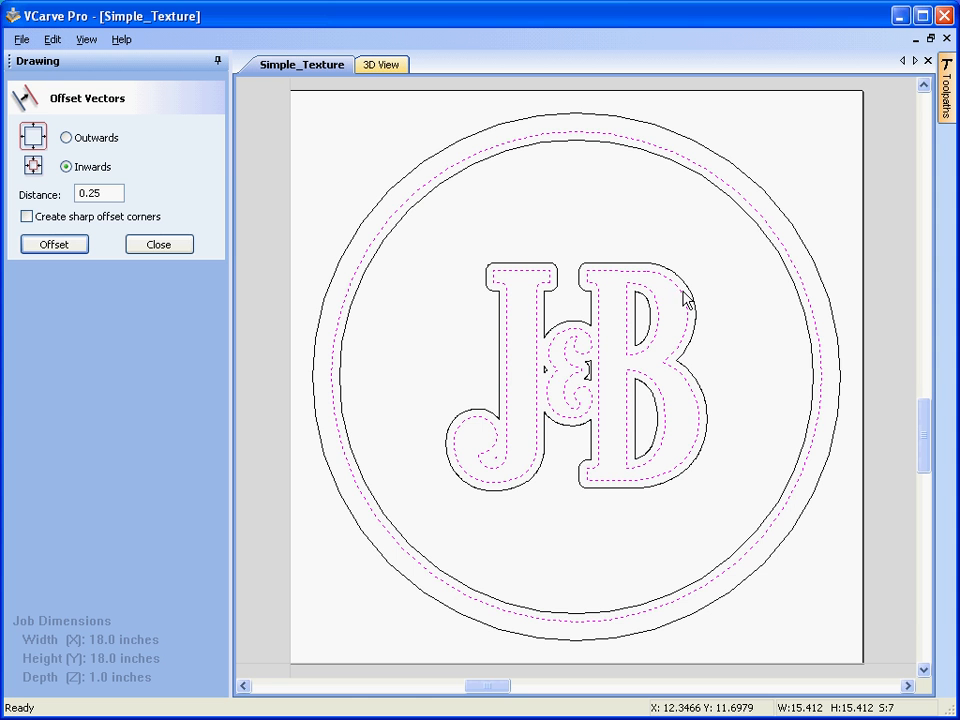
mouse_move(764, 240)
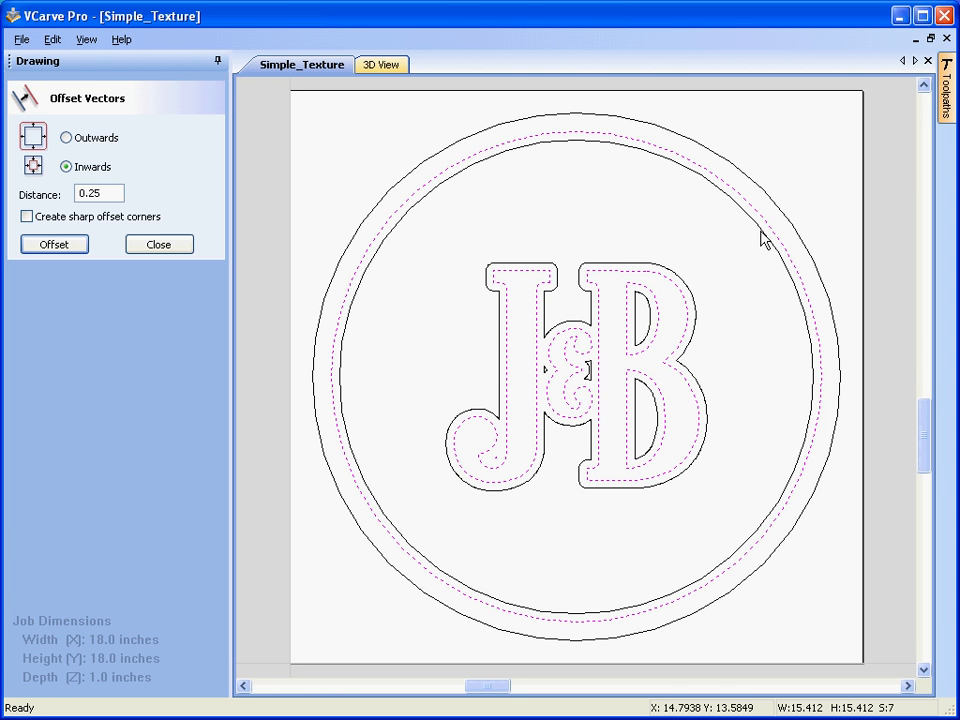
mouse_move(780, 272)
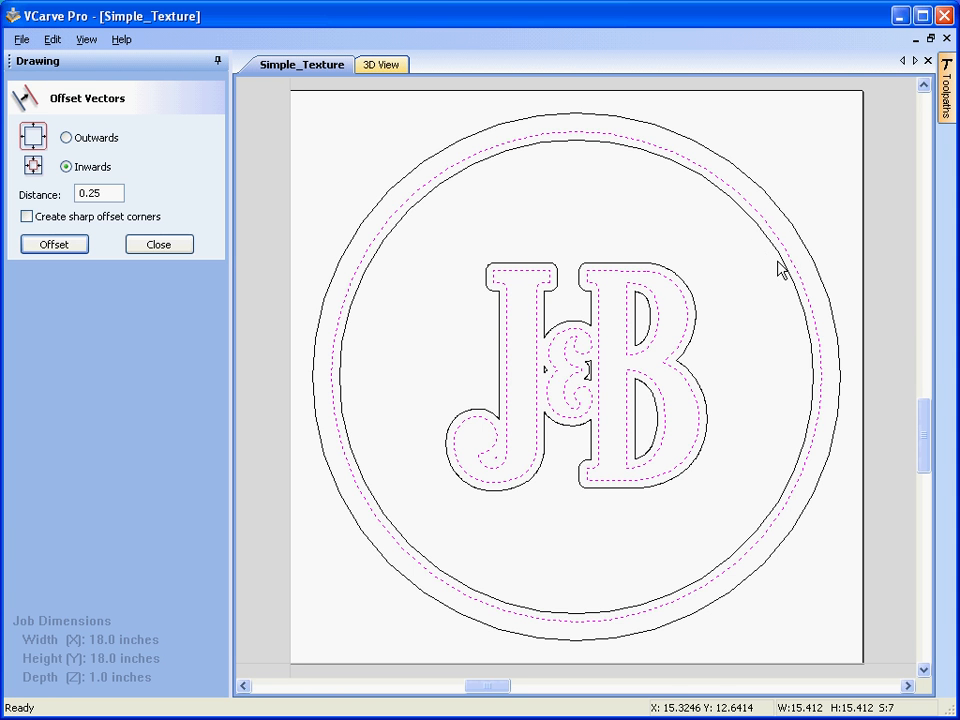
click(54, 244)
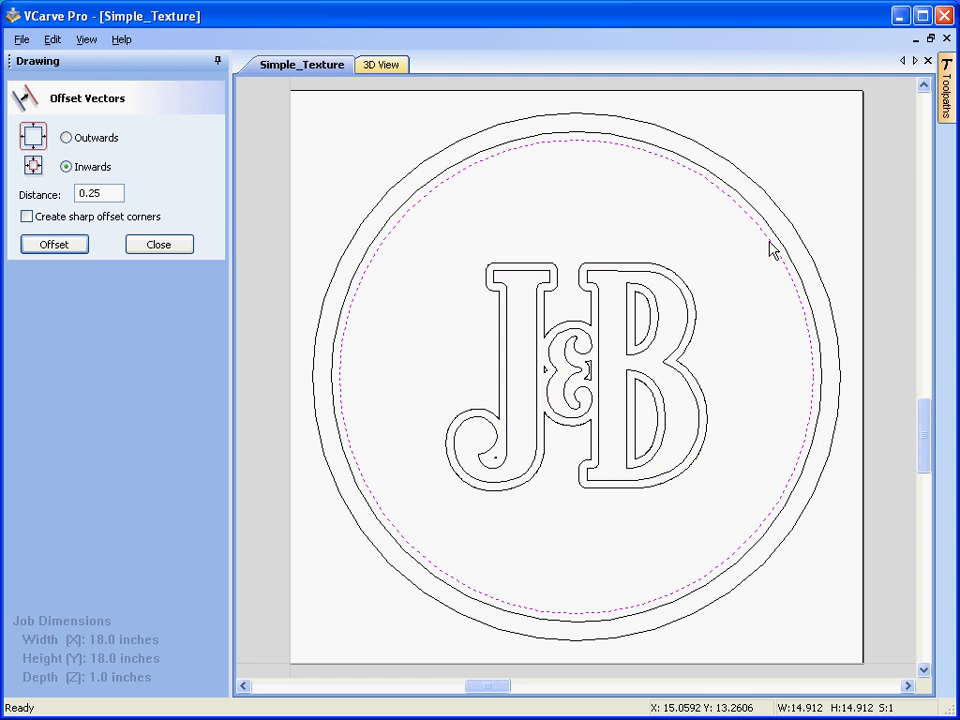
mouse_move(696, 312)
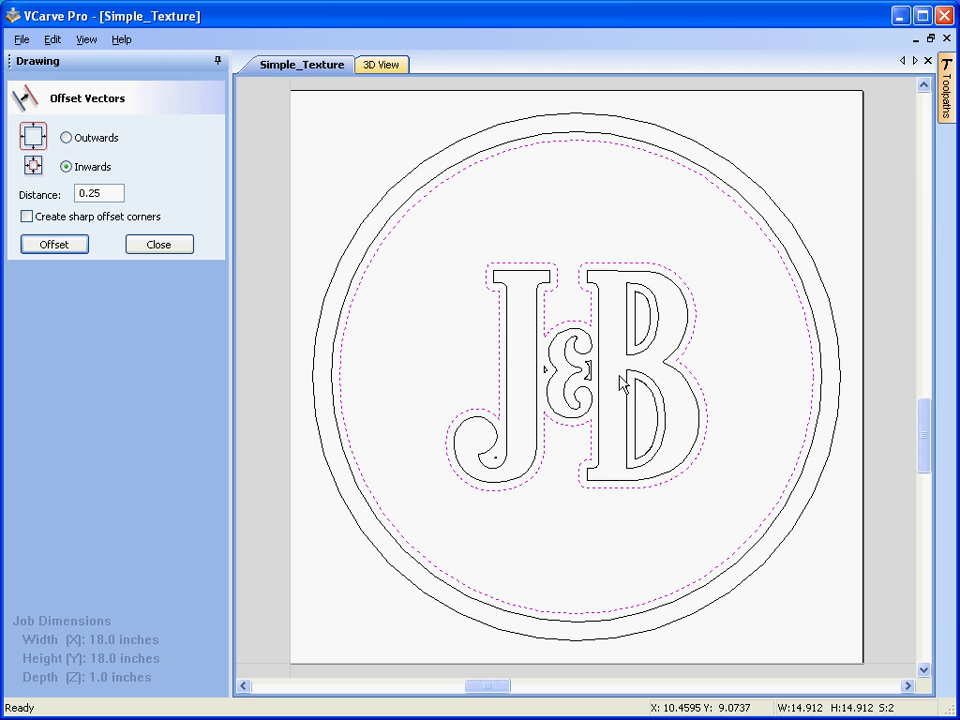
mouse_move(484, 268)
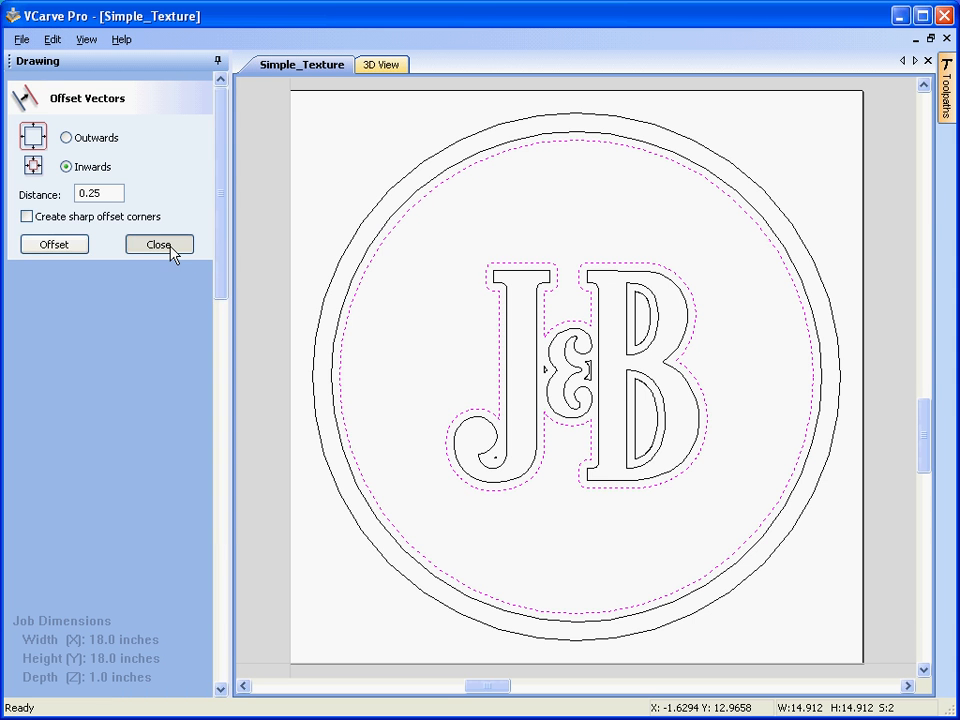
Close the Offset Vectors form and clear the selection of the offset shapes.
click(158, 244)
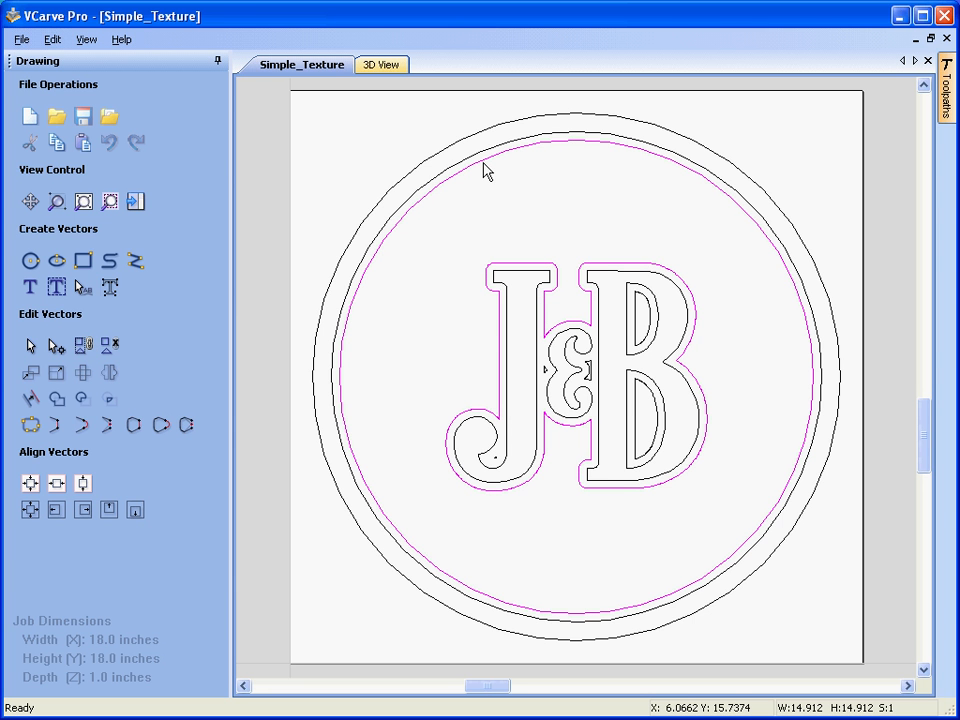
mouse_move(500, 470)
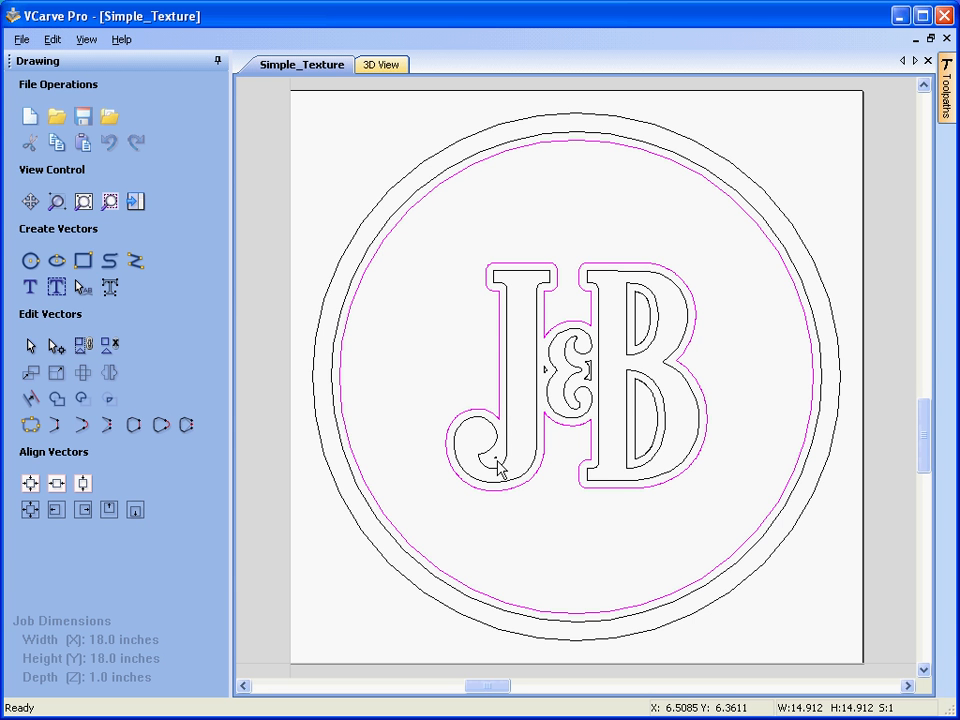
click(500, 456)
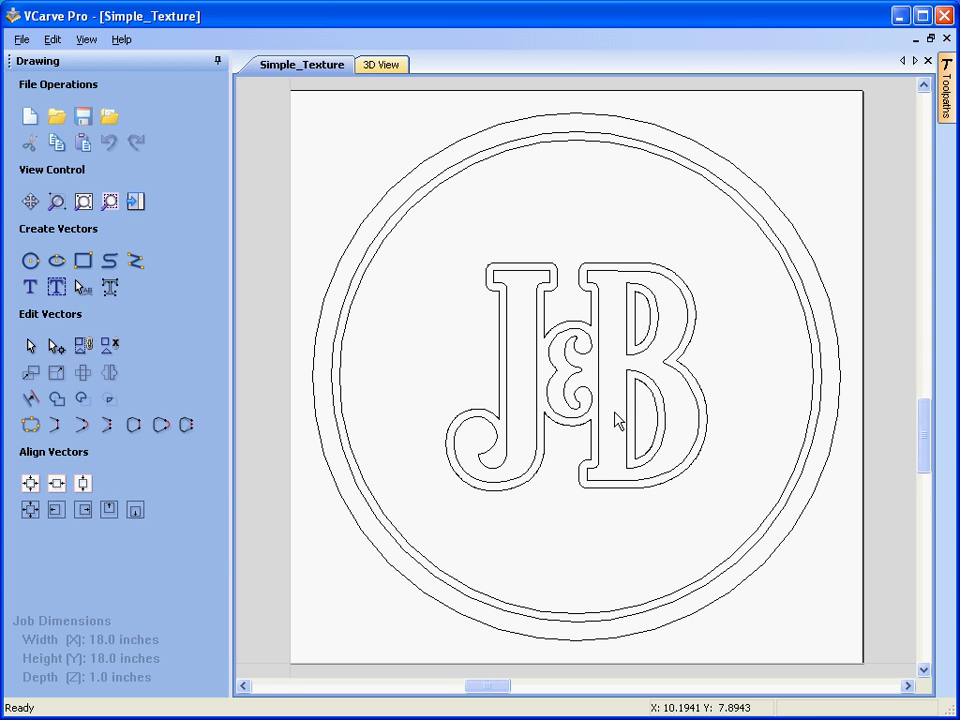
click(648, 404)
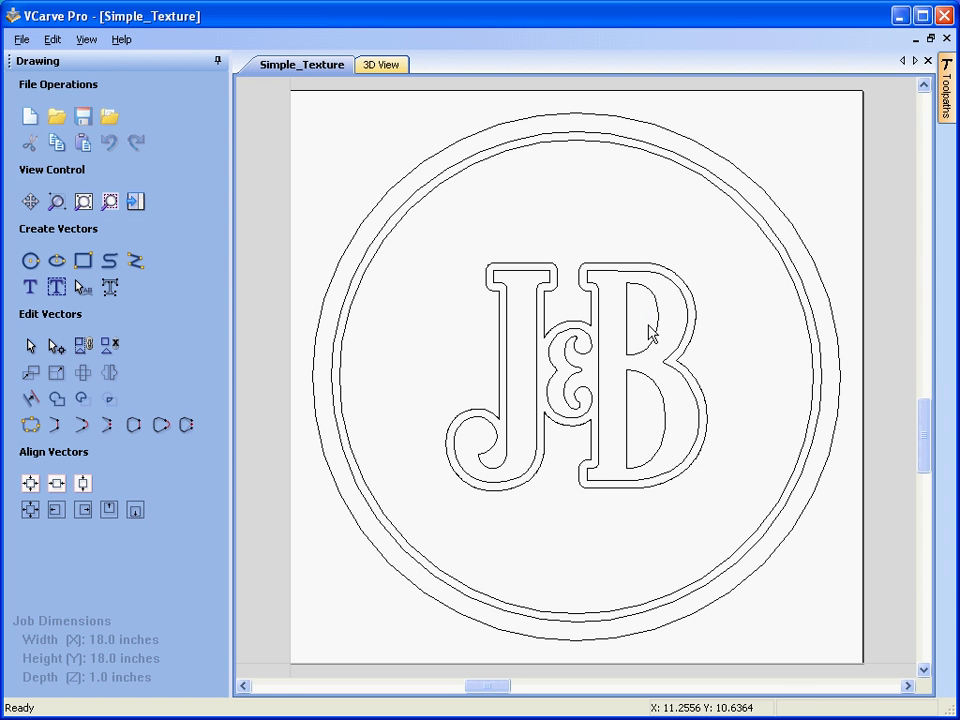
mouse_move(698, 336)
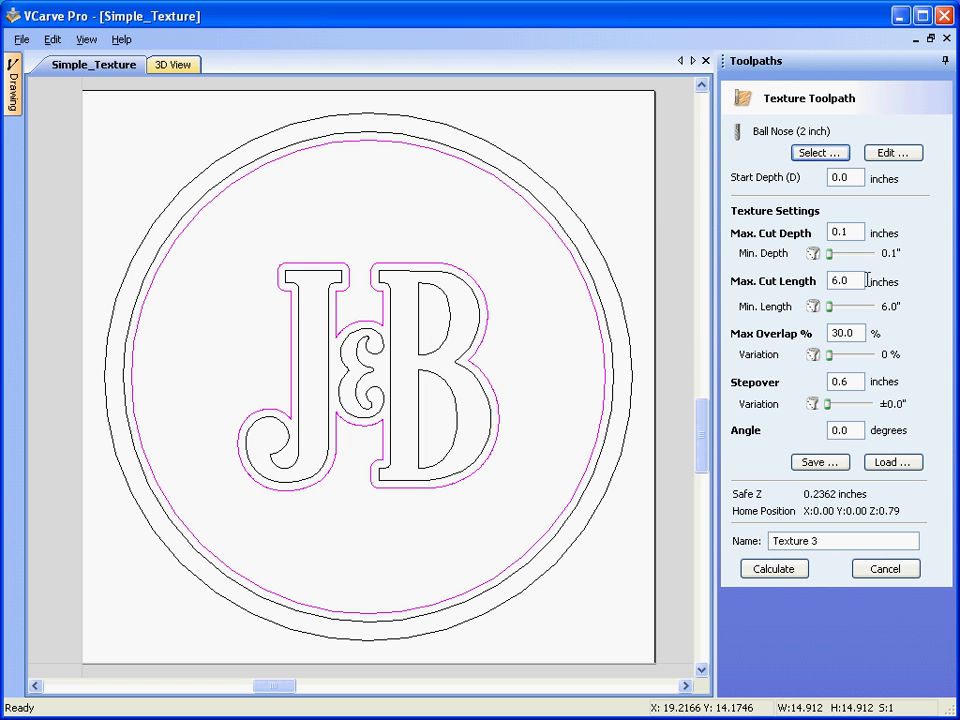
Select a ball nose cutter and set its diameter to 1 inch with 0.2 stepover.
click(820, 152)
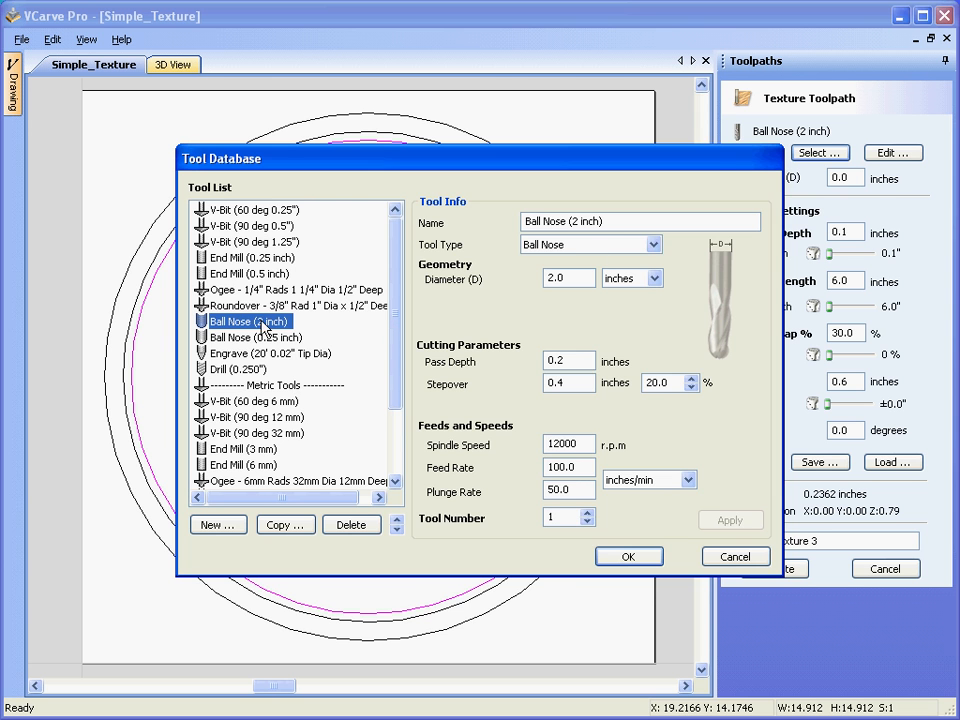
click(628, 556)
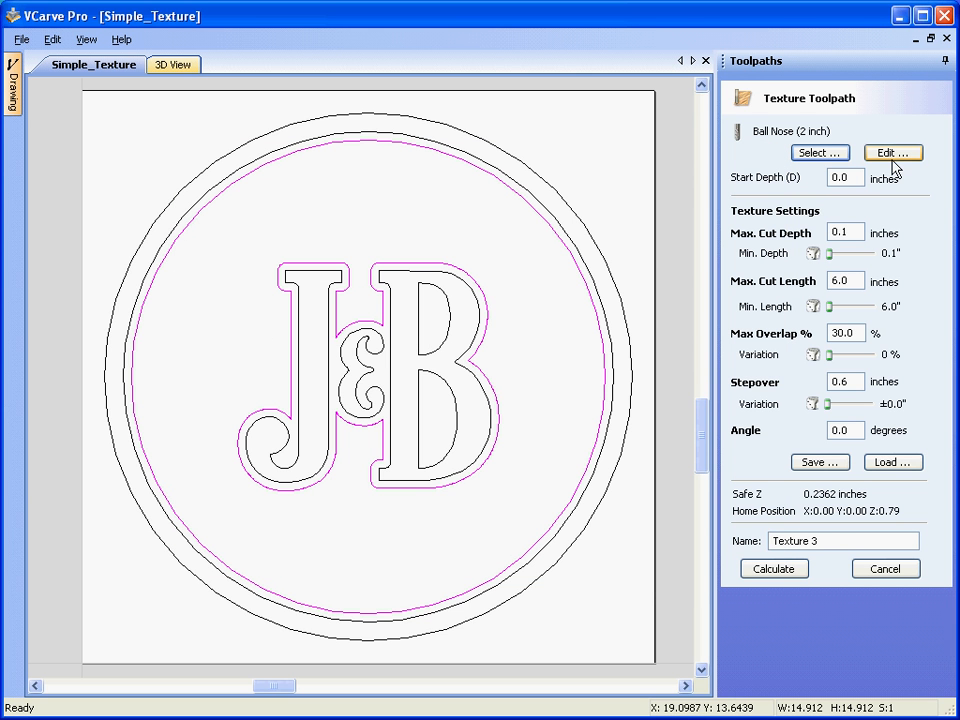
click(892, 152)
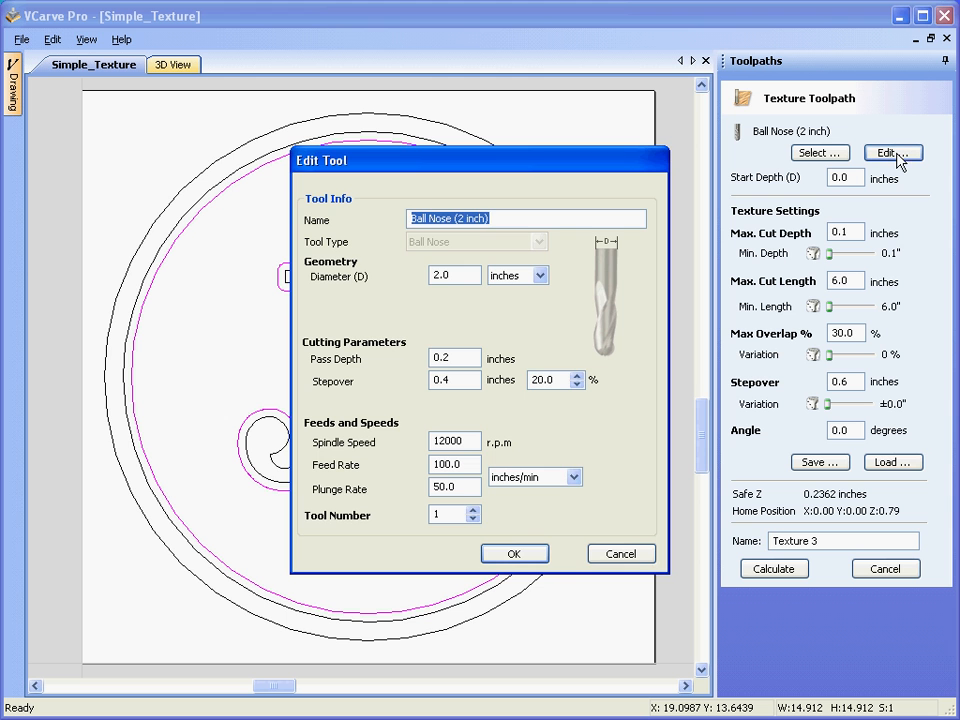
triple_click(454, 276)
text(1)
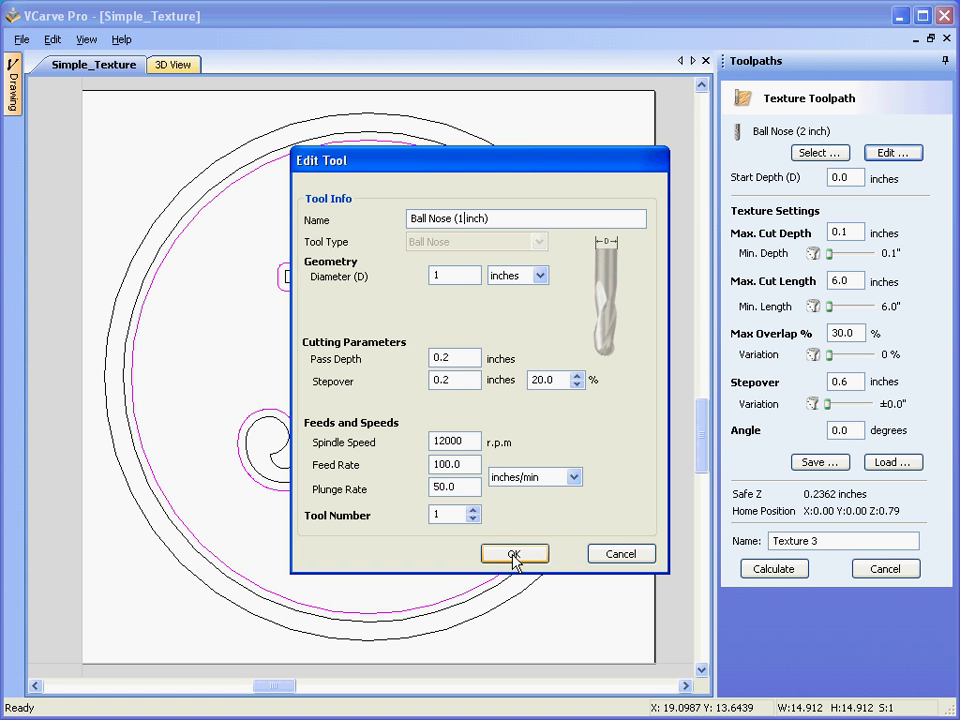
click(514, 554)
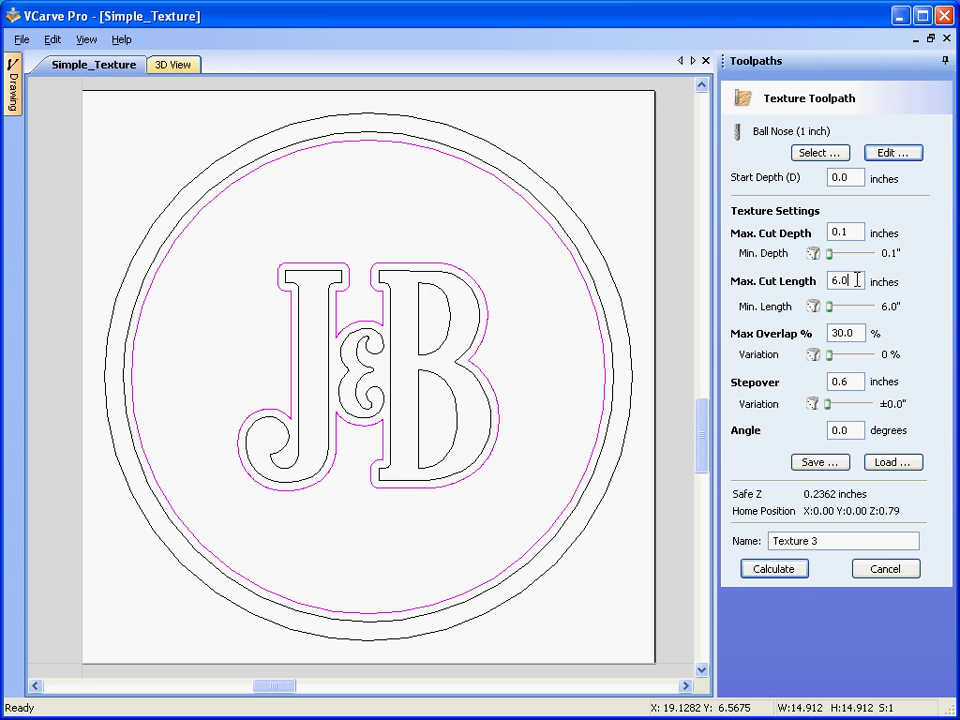
Set the maximum cut length to 4 inches and calculate the texture toolpath.
triple_click(844, 280)
text(4)
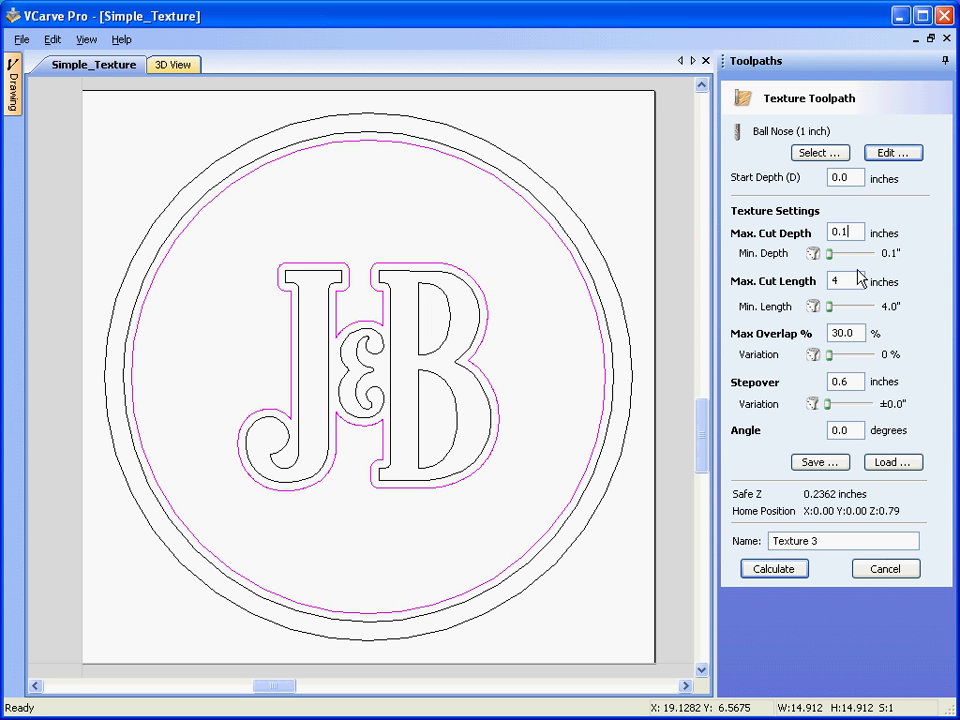
mouse_move(862, 252)
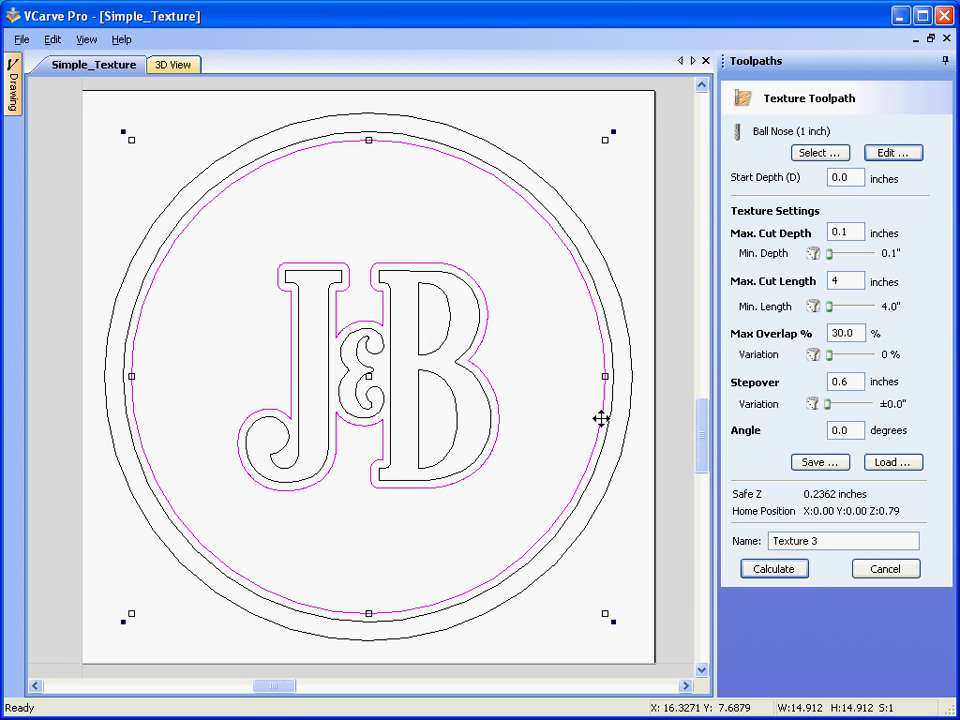
click(772, 568)
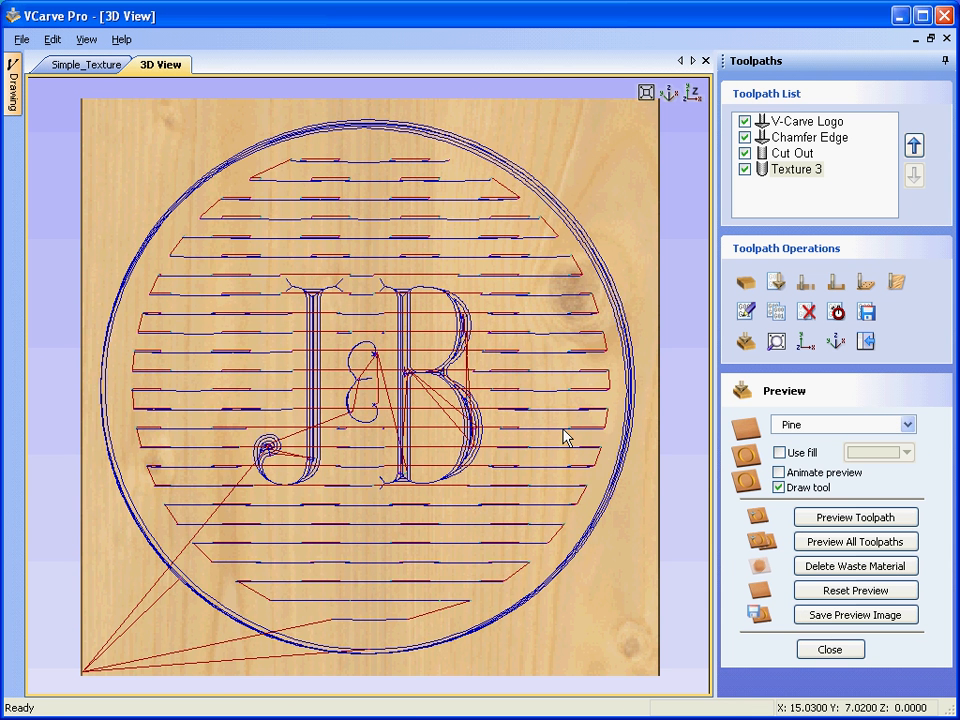
Simulate Texture 3, V-Carve Logo, Chamfer Edge and Cut Out together on the pine board.
click(856, 590)
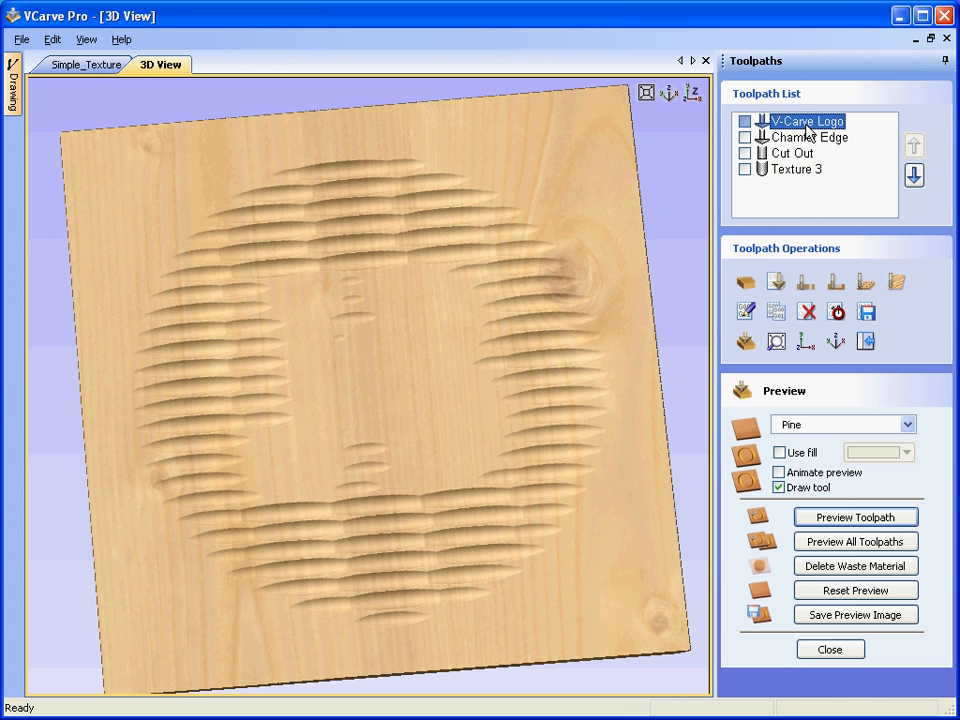
click(856, 516)
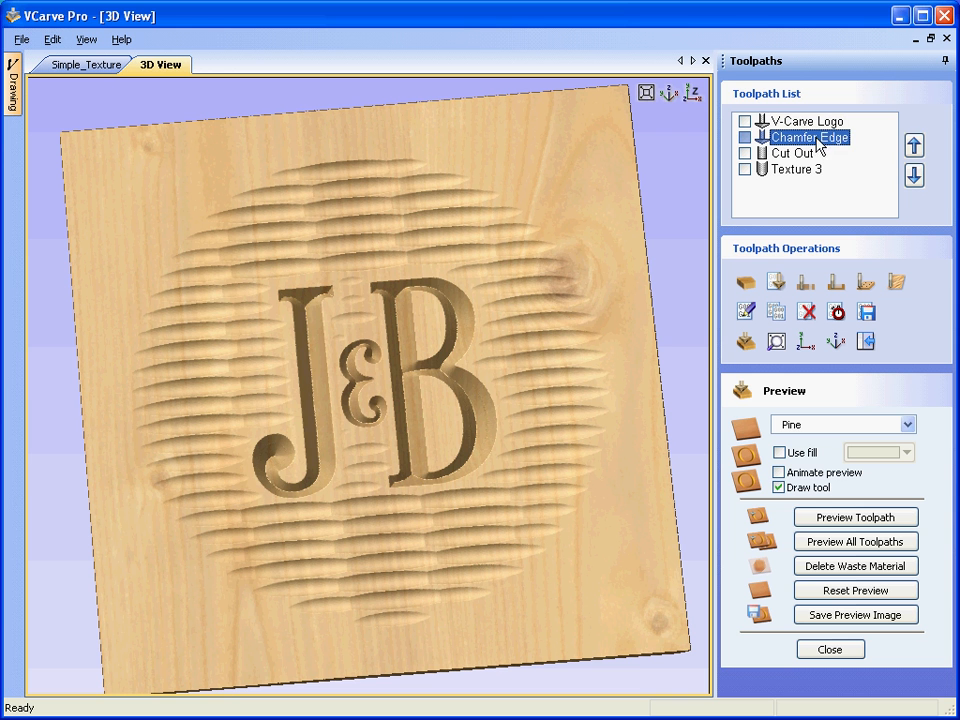
click(856, 516)
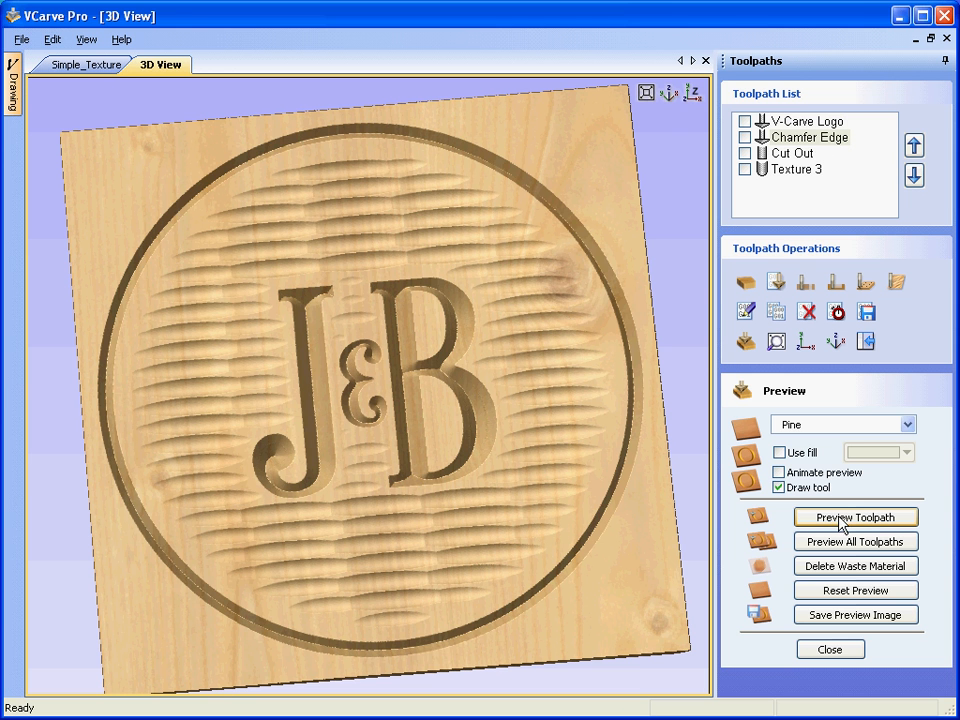
click(792, 152)
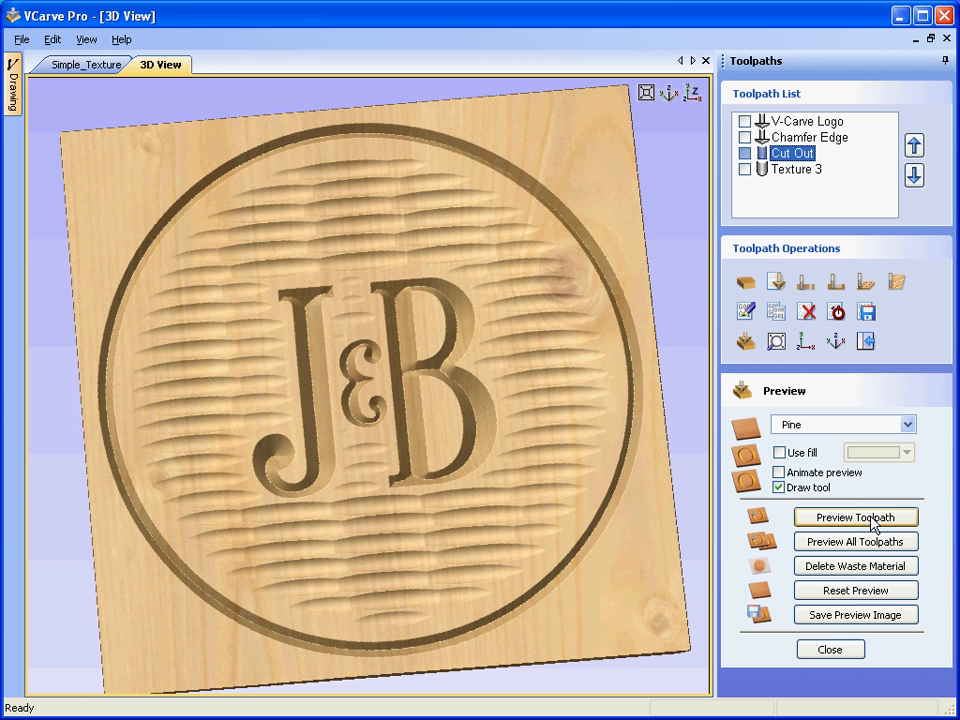
click(856, 516)
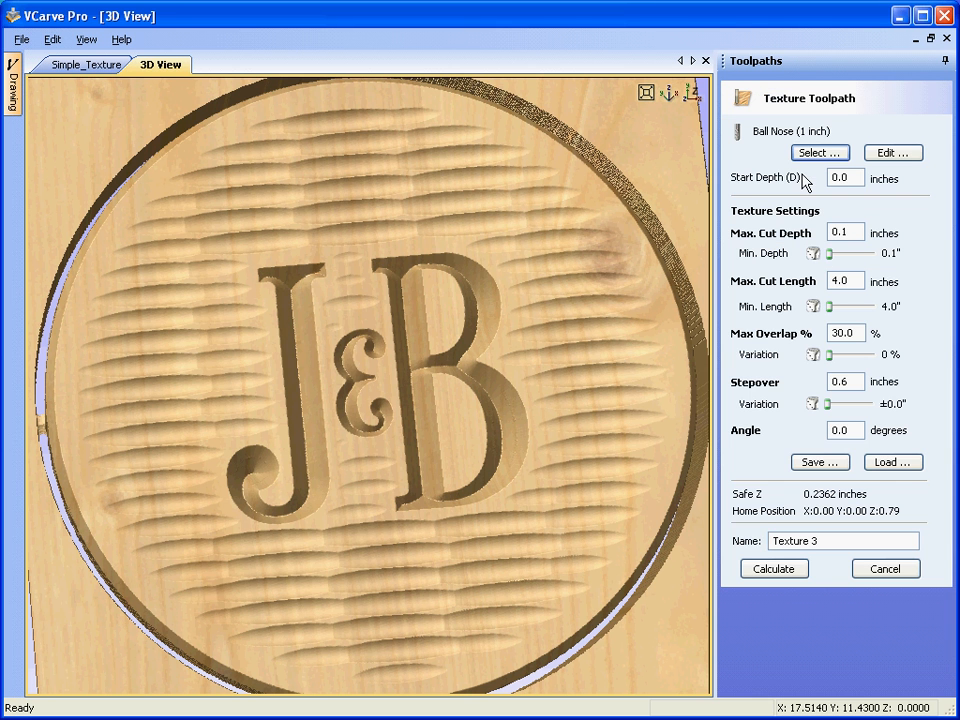
Set min depth 0.053 in, min length 1.56 in, 40% overlap and 0.132 in stepover variation, then recalculate.
drag(828, 252, 836, 252)
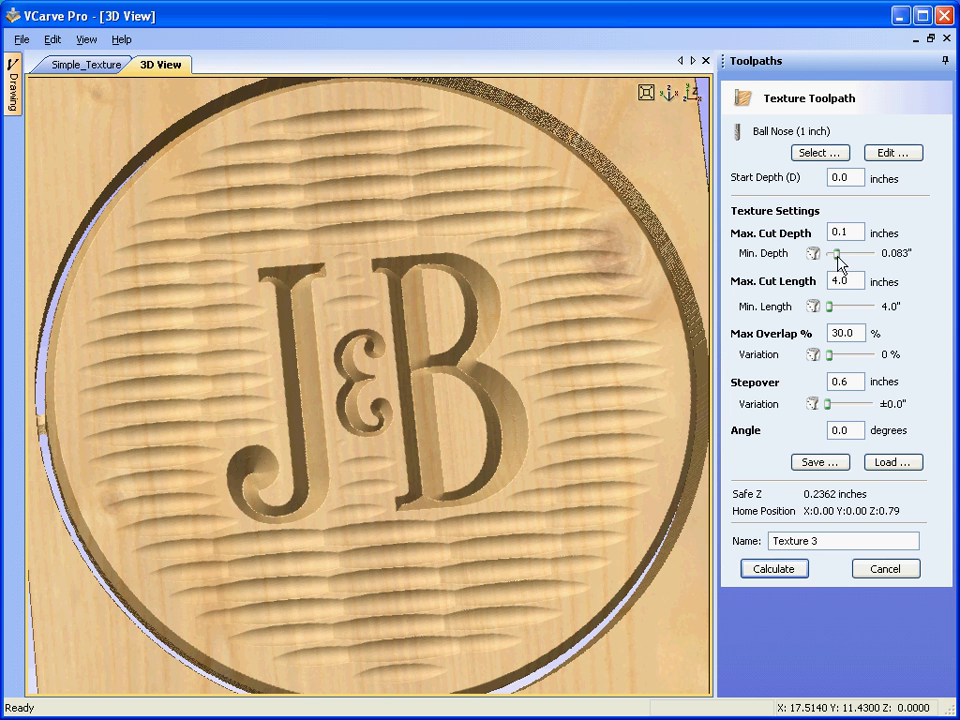
drag(838, 252, 848, 252)
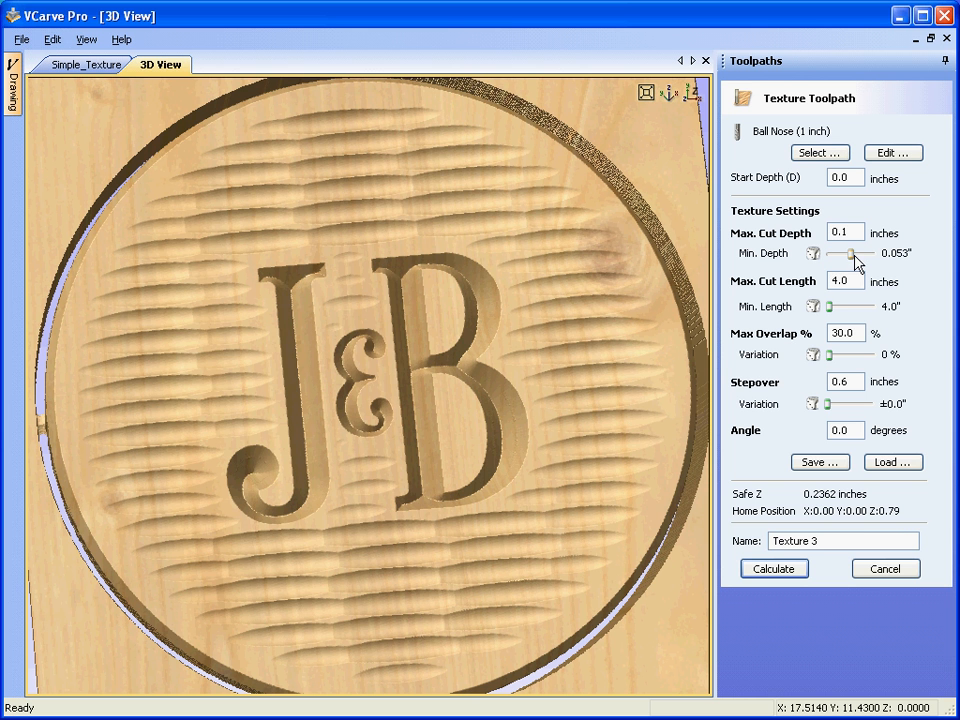
drag(850, 306, 838, 306)
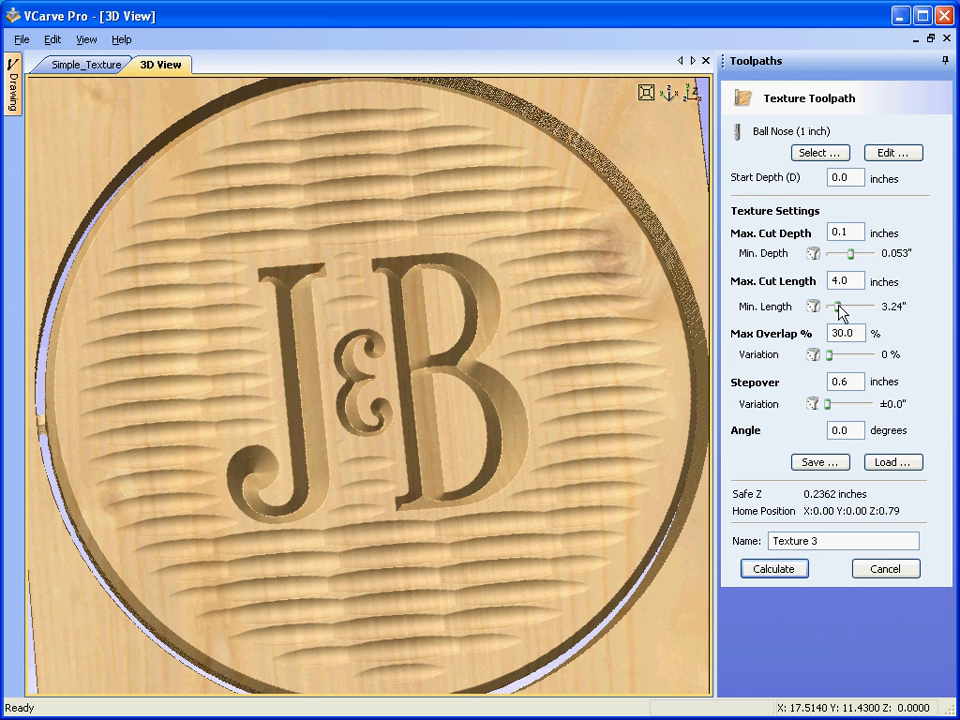
drag(850, 308, 830, 308)
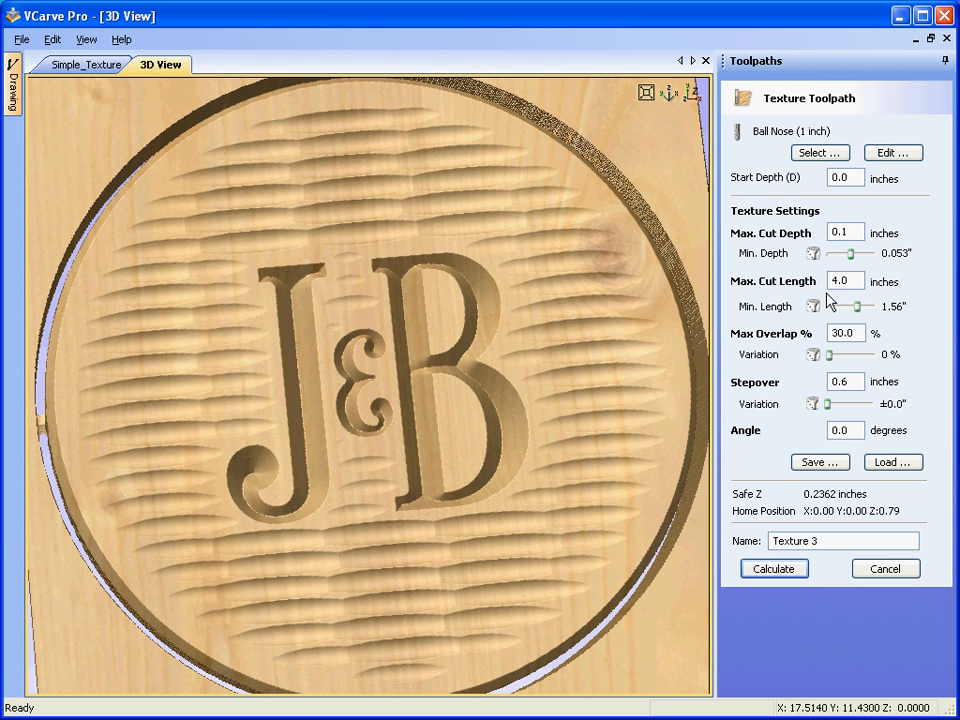
mouse_move(870, 388)
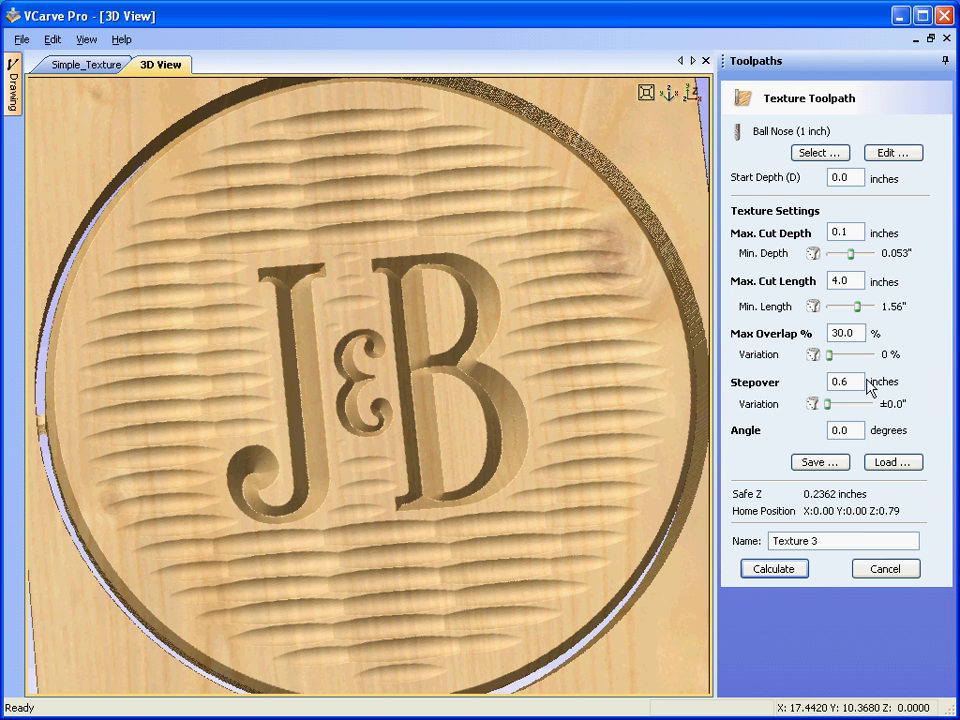
drag(816, 356, 844, 356)
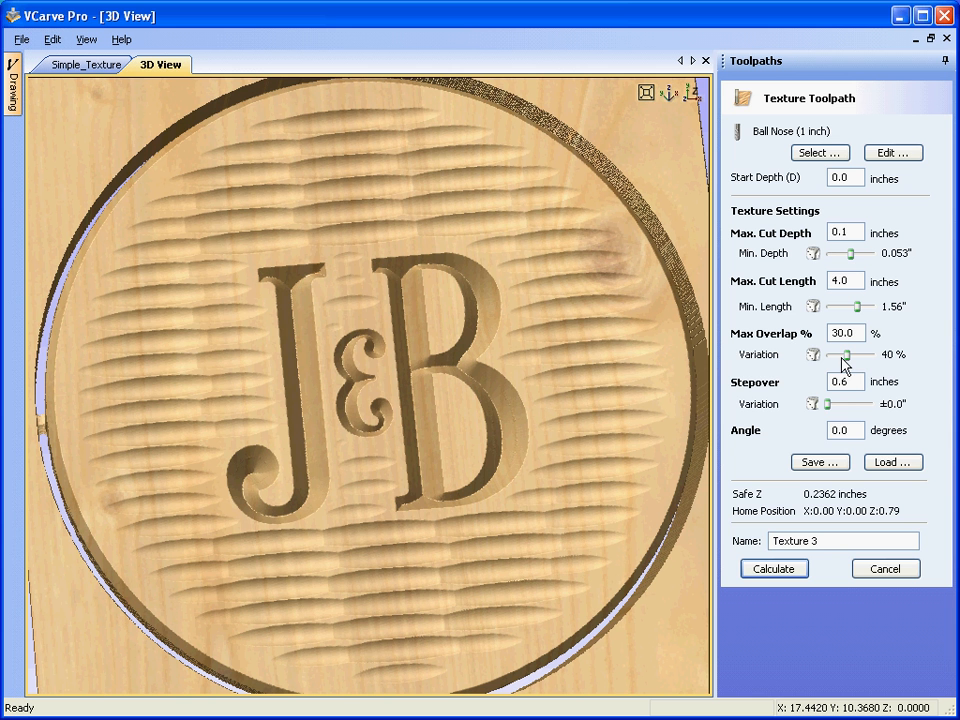
drag(828, 404, 846, 404)
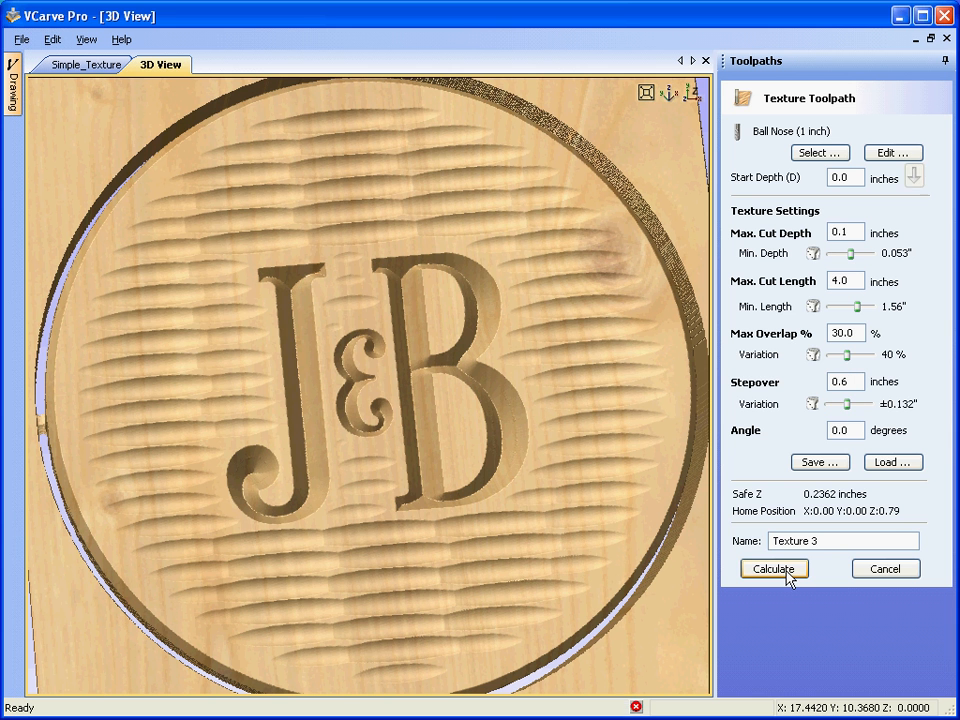
click(772, 568)
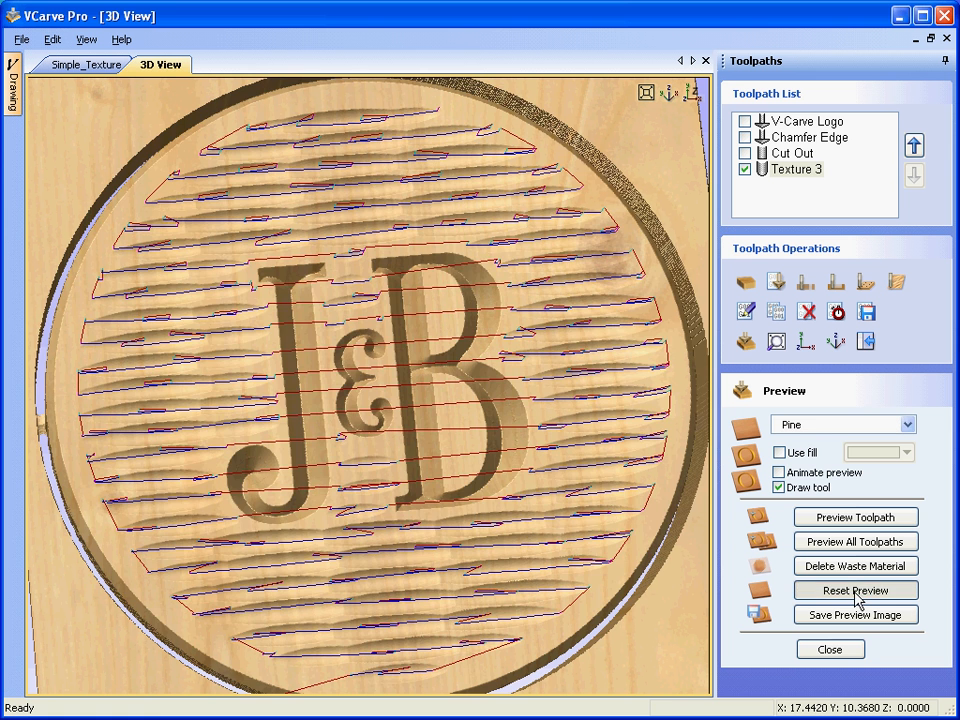
Reset the pine preview and re-simulate all toolpaths with the randomised texture.
click(856, 590)
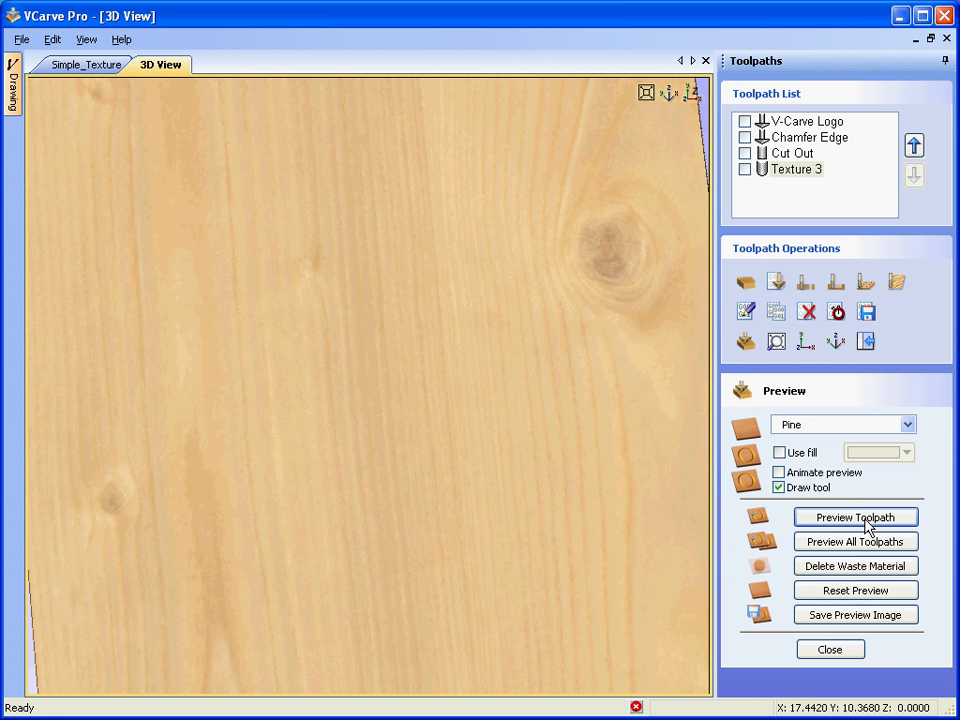
click(856, 516)
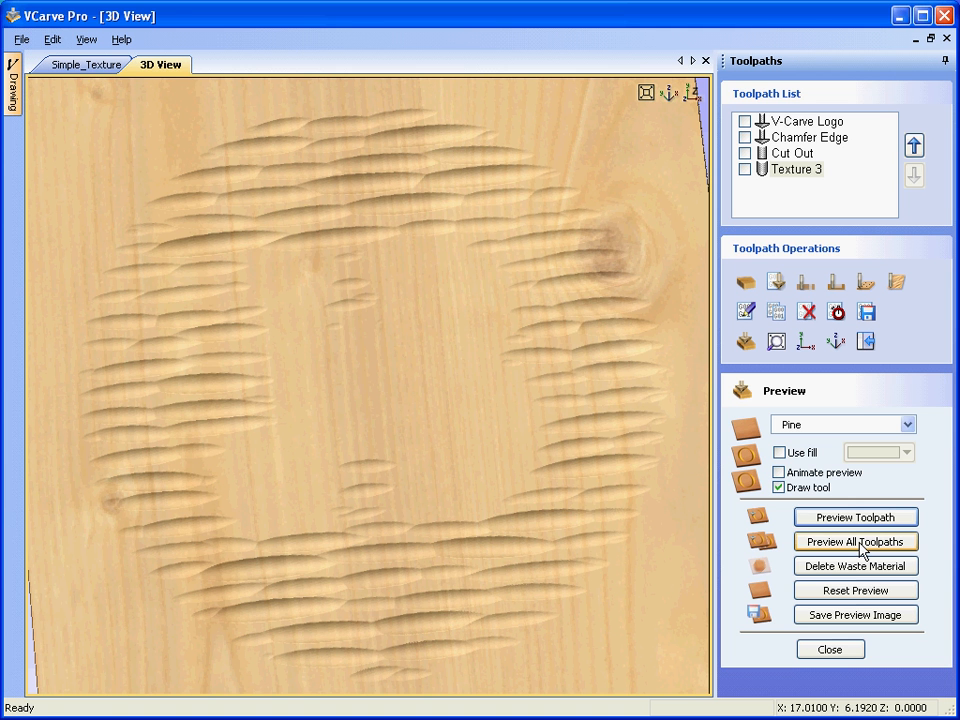
click(856, 540)
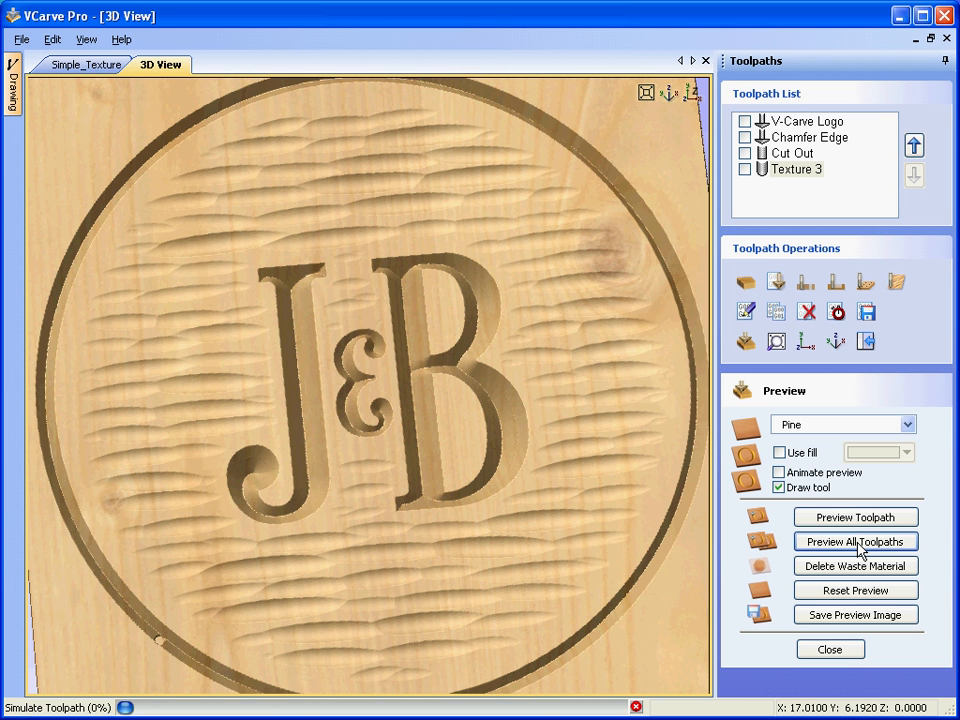
click(856, 540)
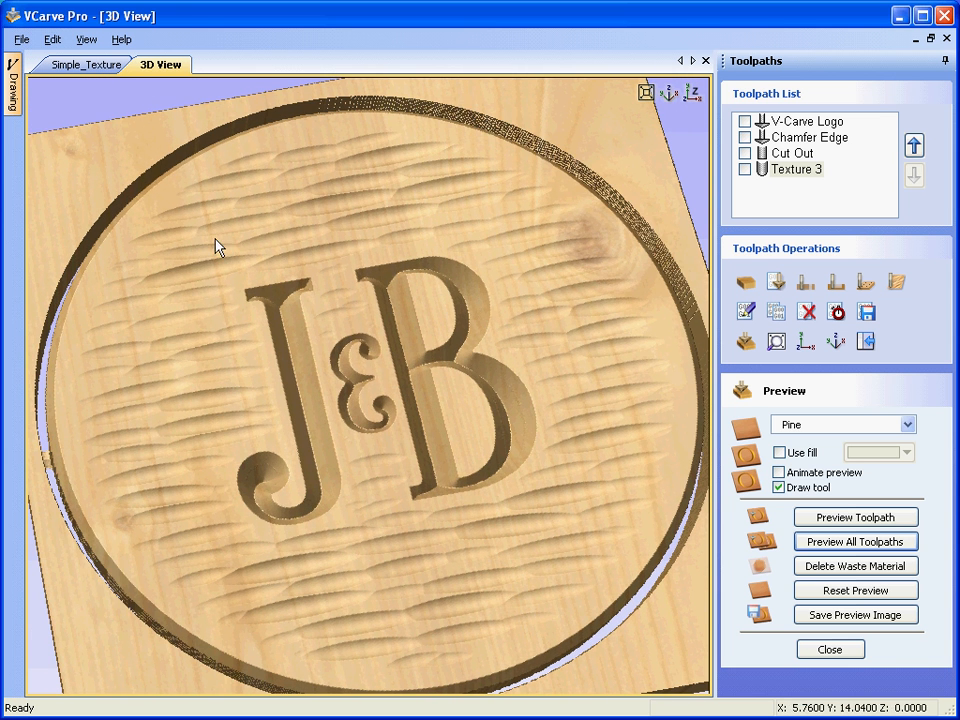
mouse_move(86, 64)
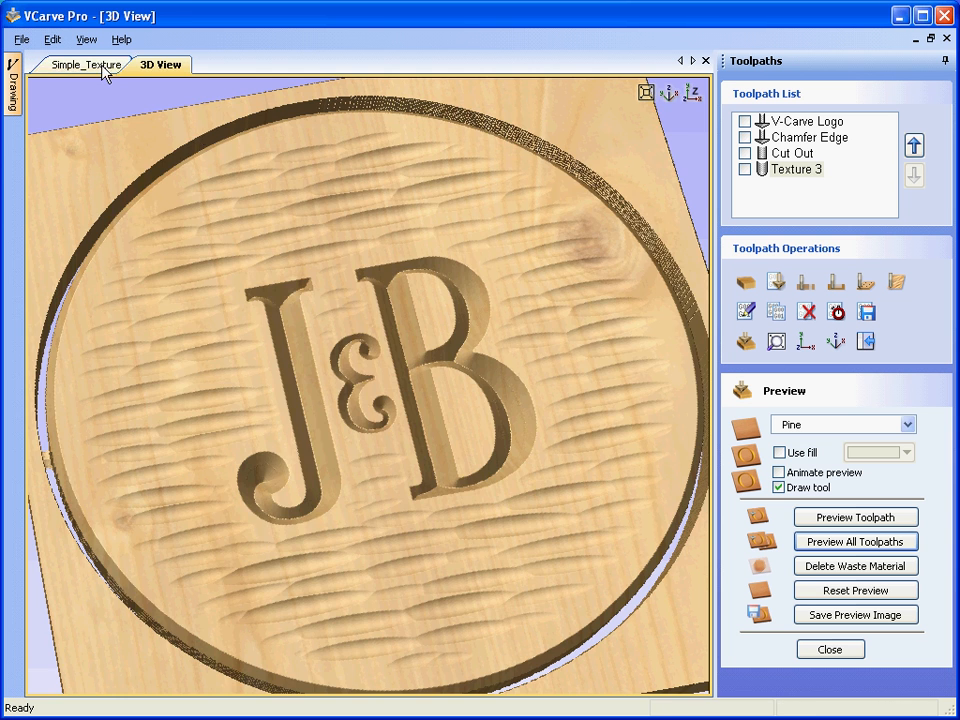
Return to the 2D Simple_Texture drawing of the J&B circle design.
click(86, 64)
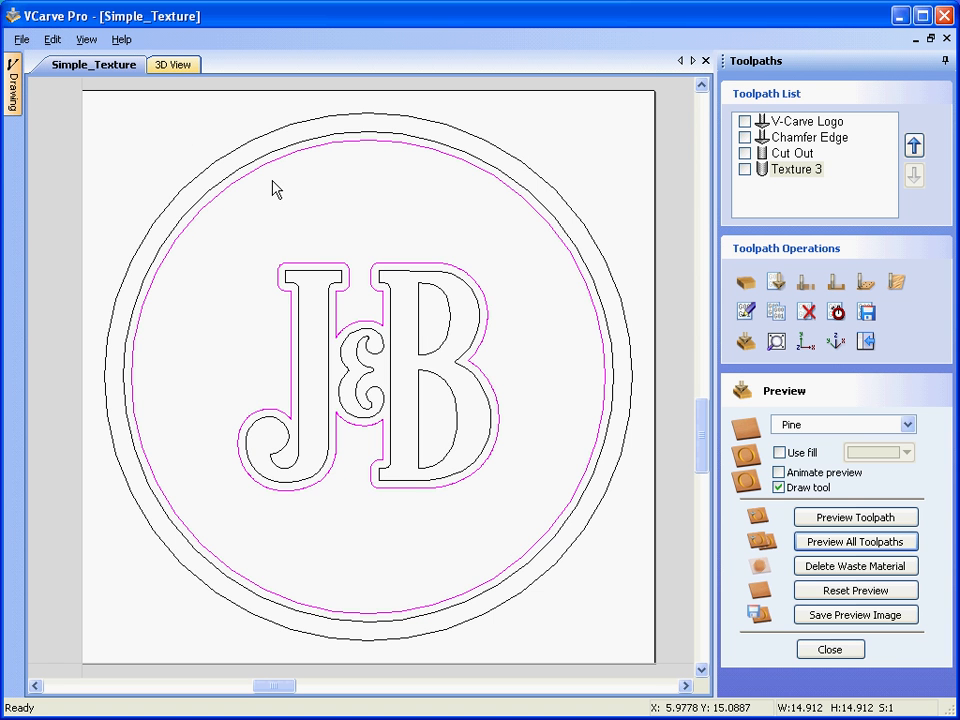
mouse_move(290, 302)
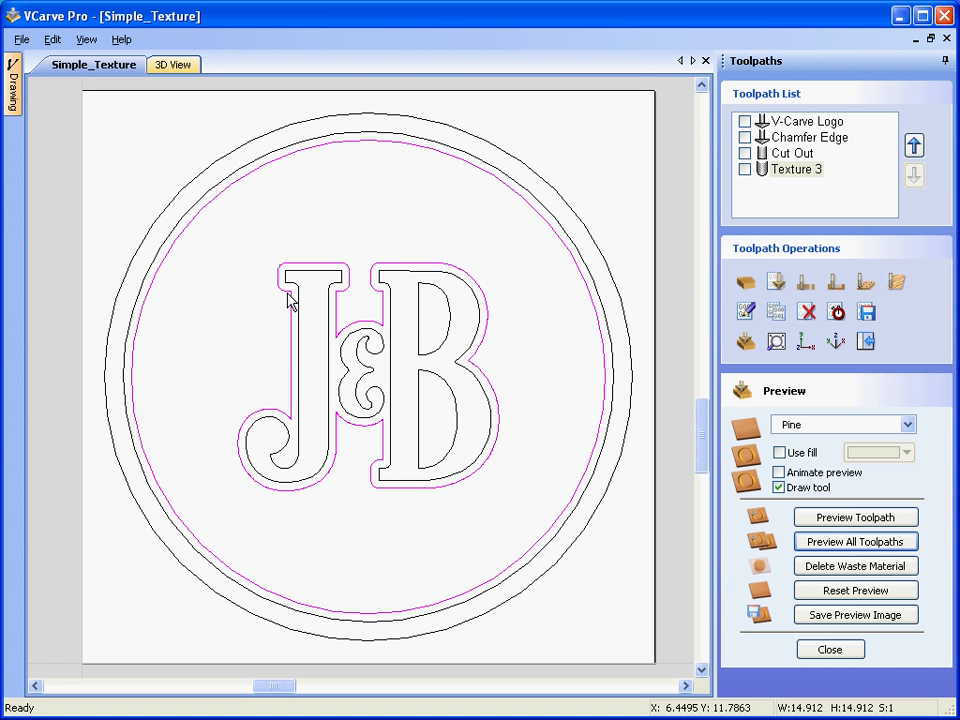
mouse_move(356, 500)
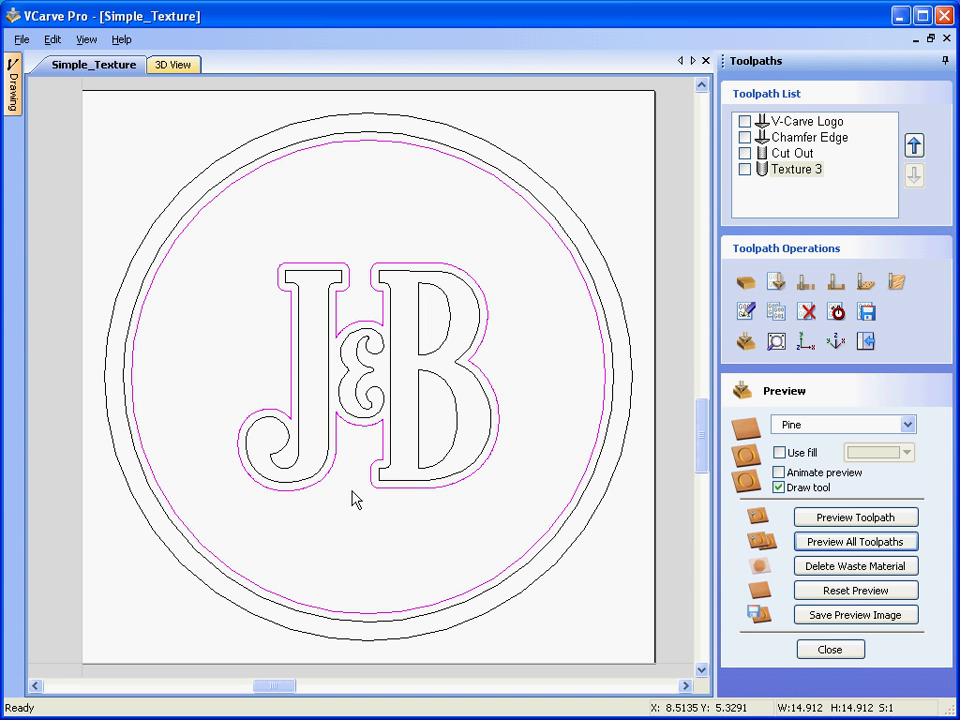
mouse_move(458, 300)
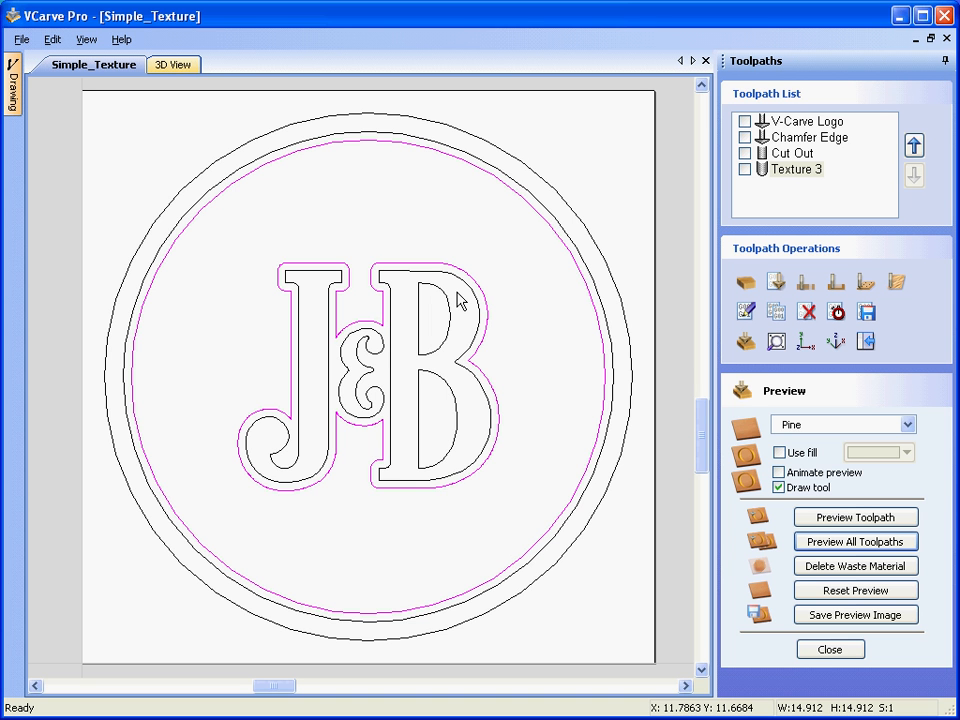